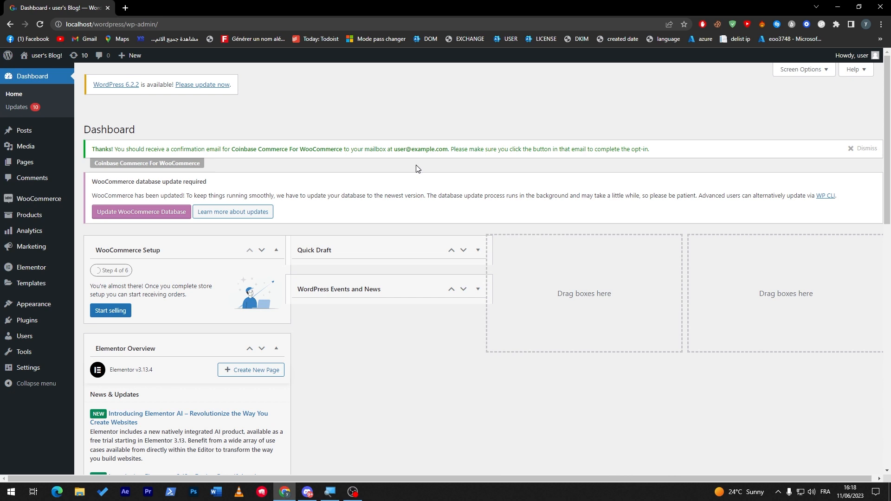
mouse_move(79, 79)
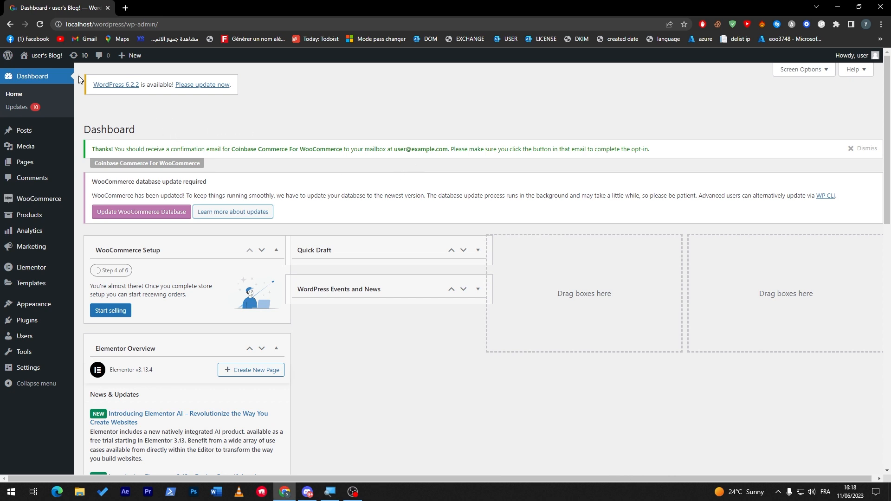
mouse_move(80, 326)
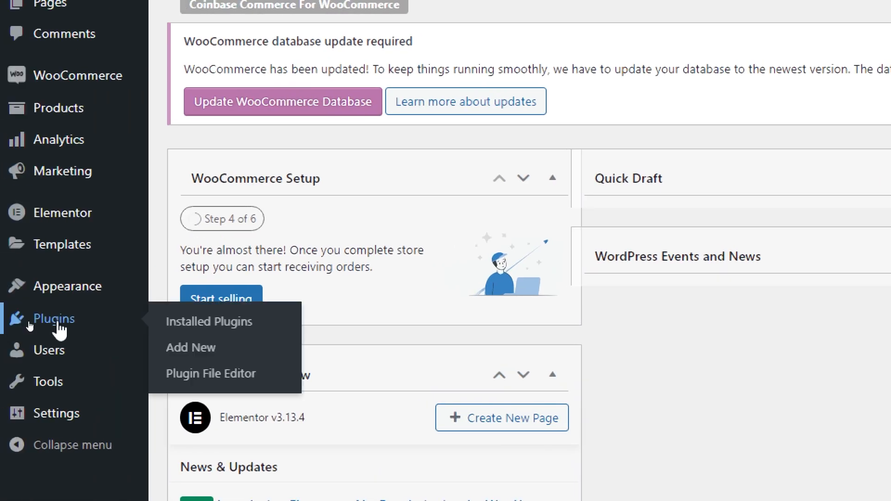
mouse_move(190, 347)
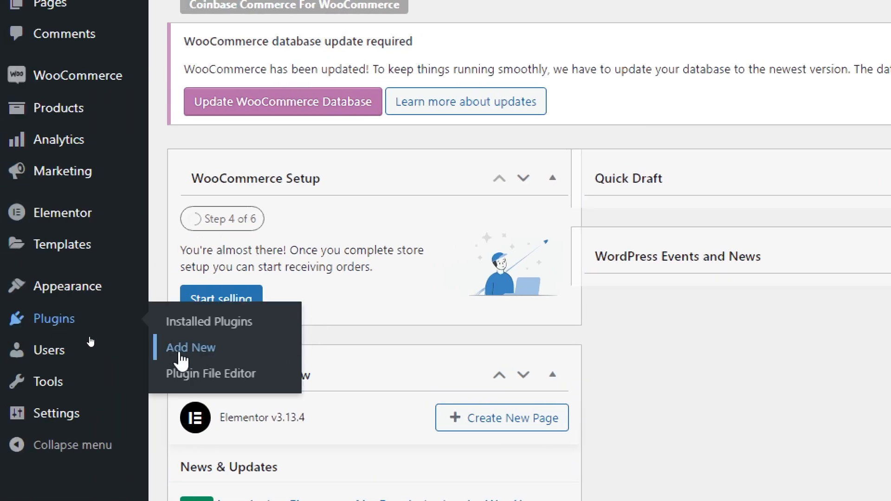
Step: Open Plugins > Add New and reveal the Upload Plugin zip form
click(191, 347)
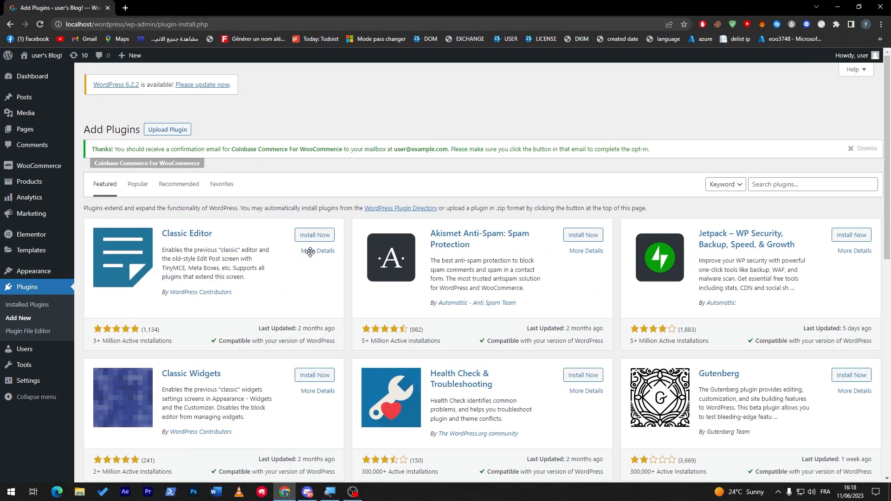
mouse_move(303, 179)
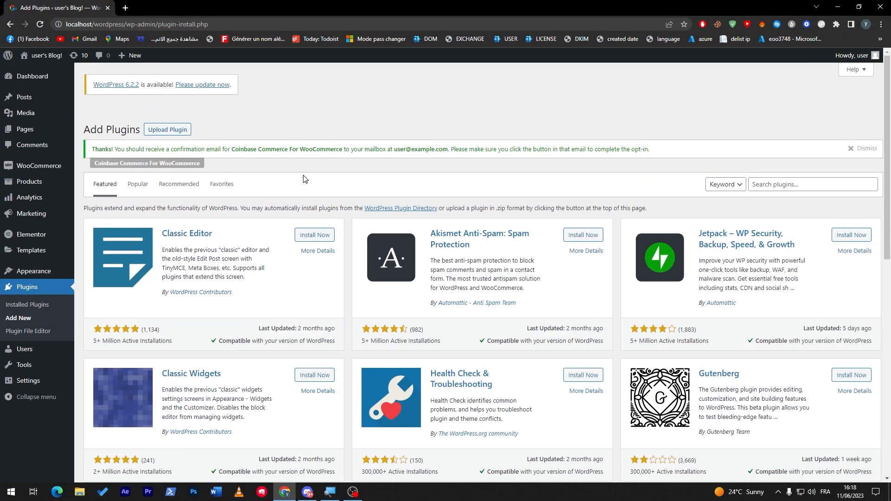
mouse_move(266, 166)
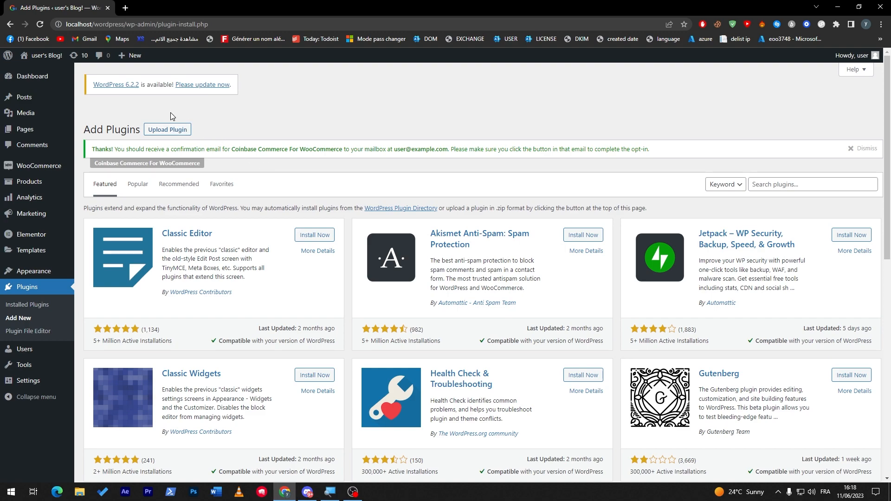
click(167, 129)
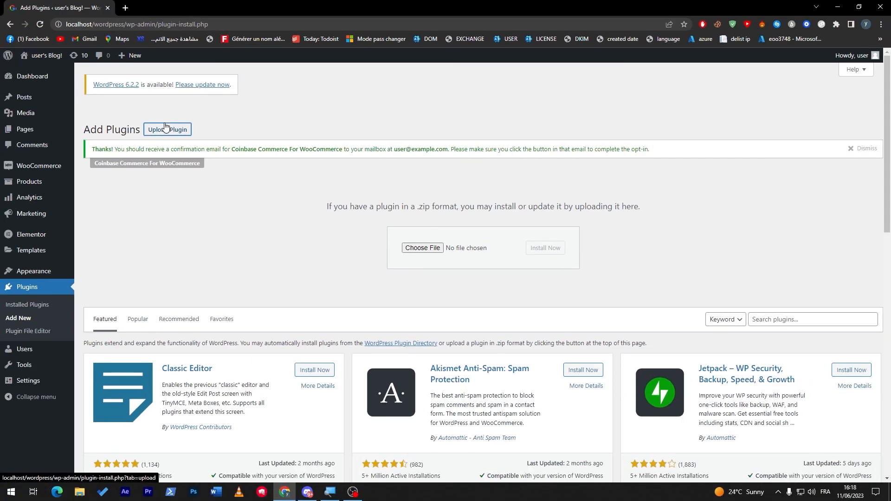
Step: Search the web for 'fedex woo' and open WooCommerce.com's $99/year FedEx Shipping Method page
click(235, 8)
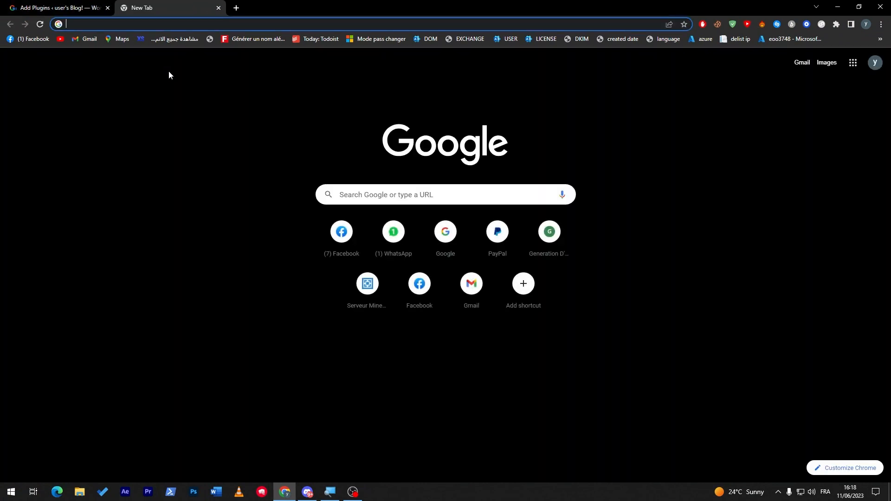
text(fedex woocomer)
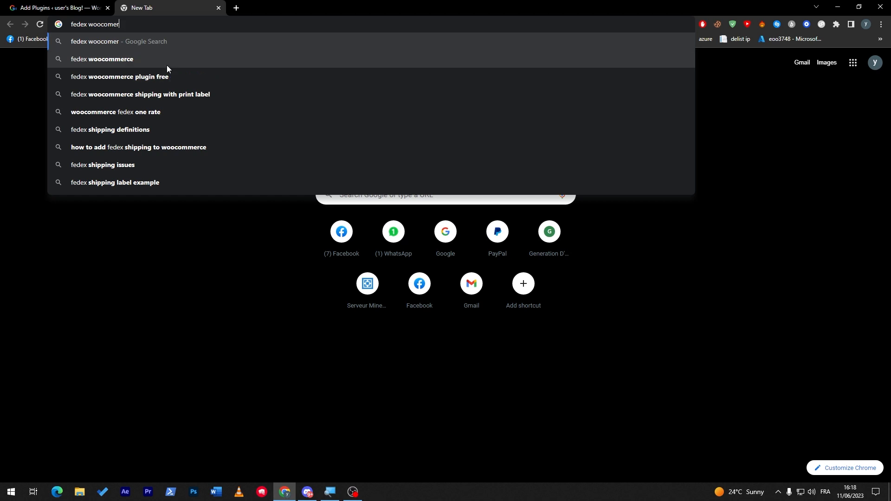
click(102, 60)
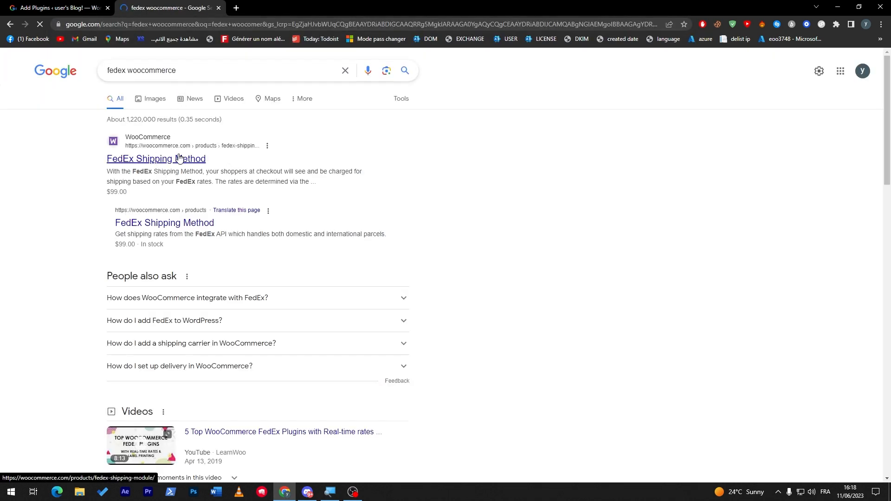
click(156, 158)
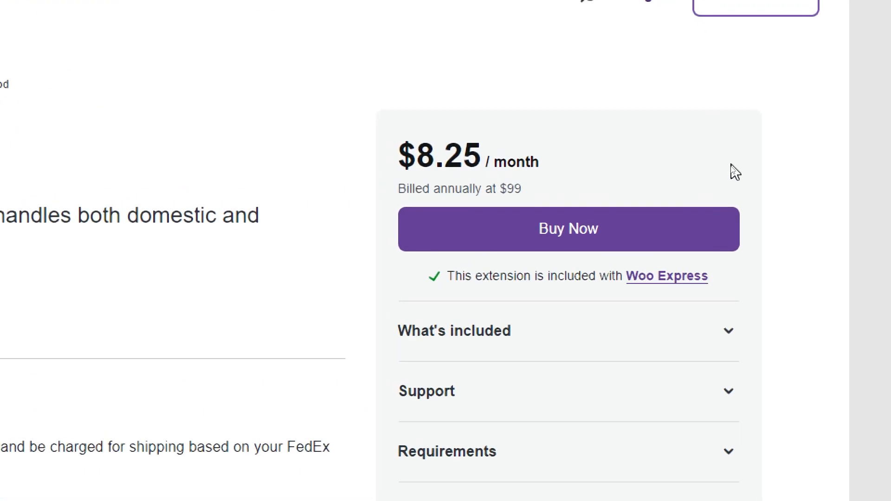
mouse_move(582, 153)
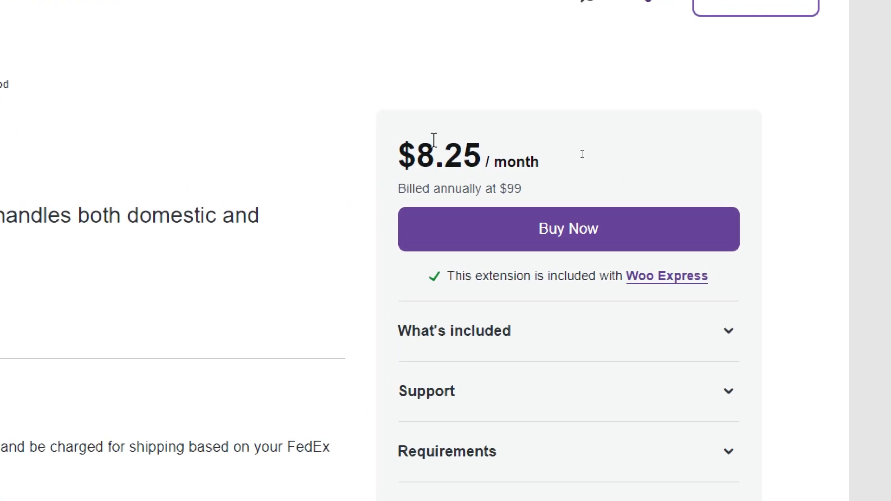
mouse_move(473, 210)
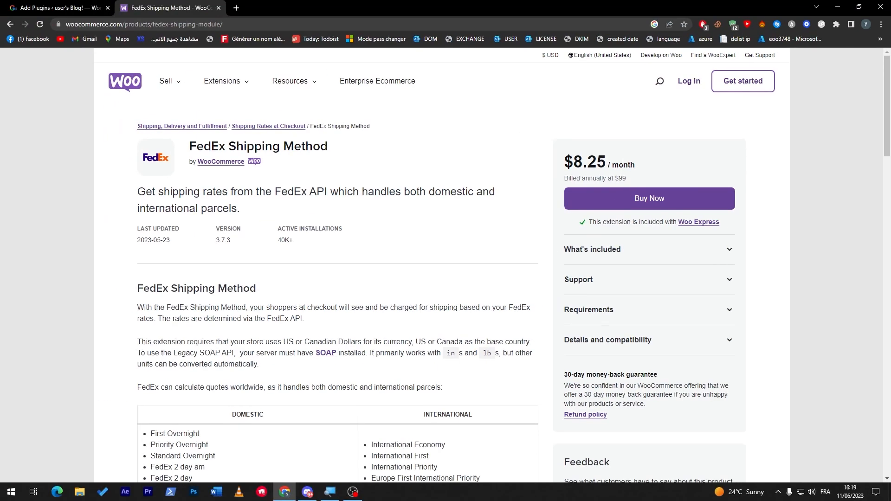
mouse_move(615, 162)
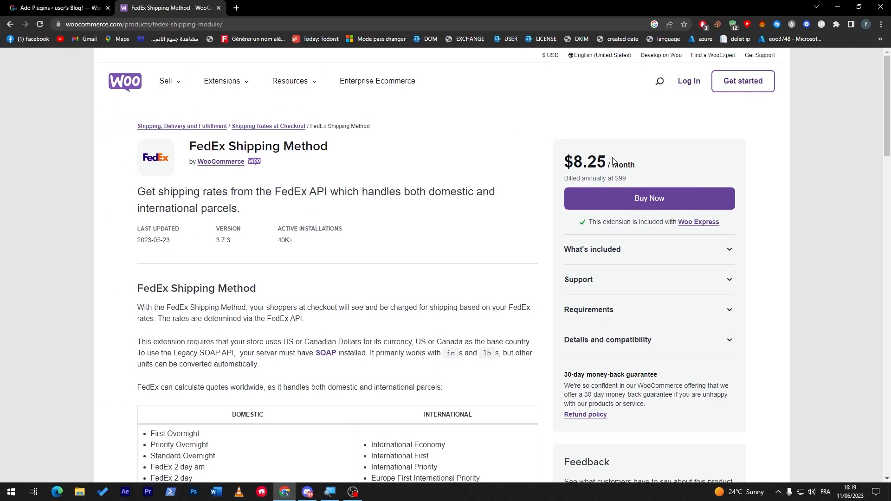
mouse_move(402, 143)
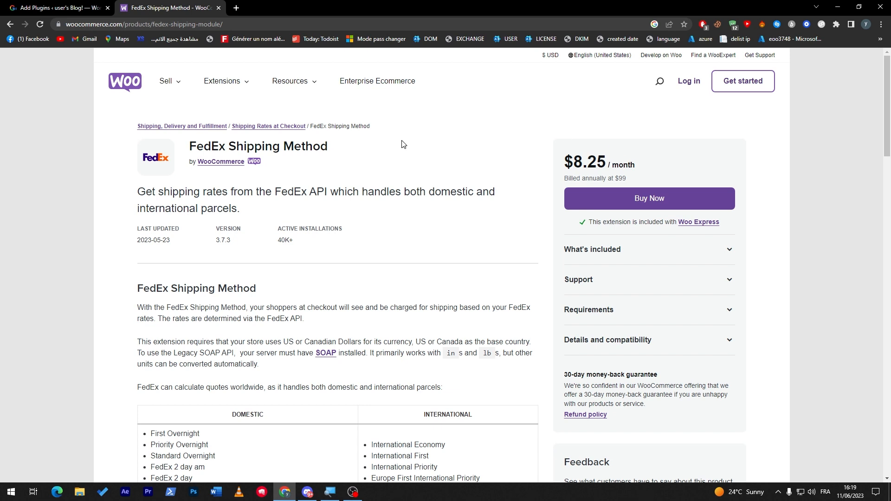
mouse_move(287, 137)
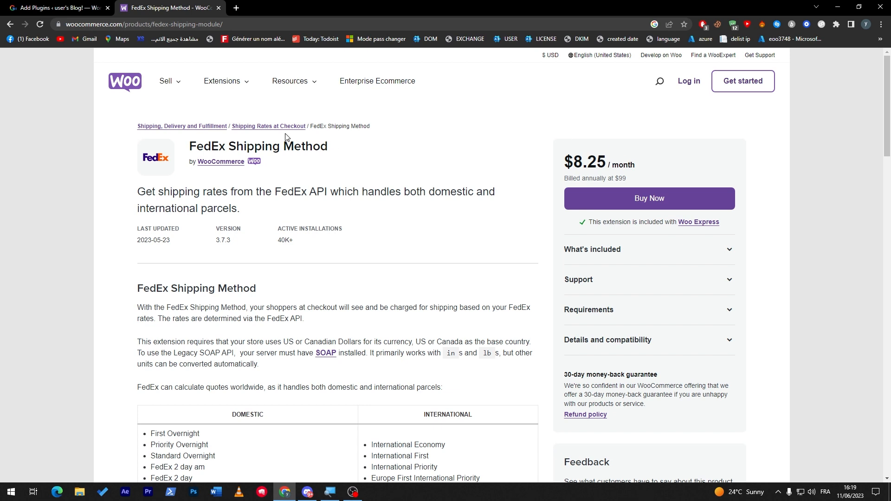
mouse_move(53, 18)
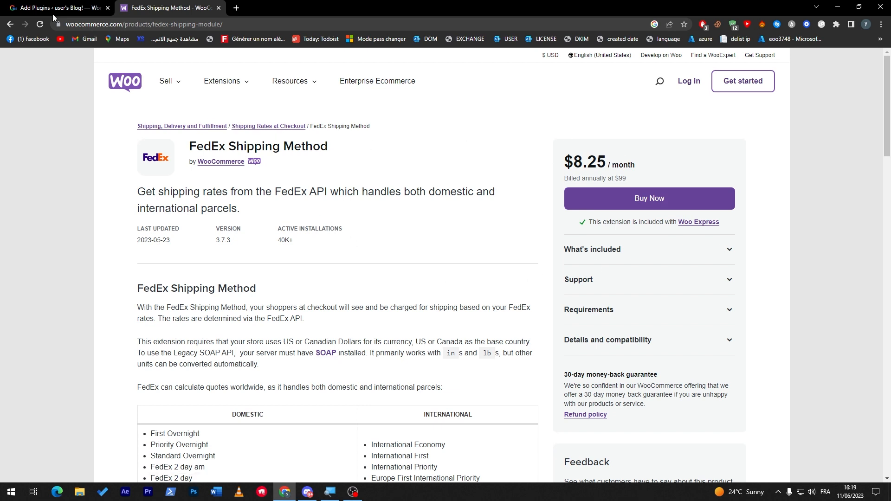
Step: Back on Add Plugins, search for 'Fedex' and browse the 141 matching plugins
click(53, 7)
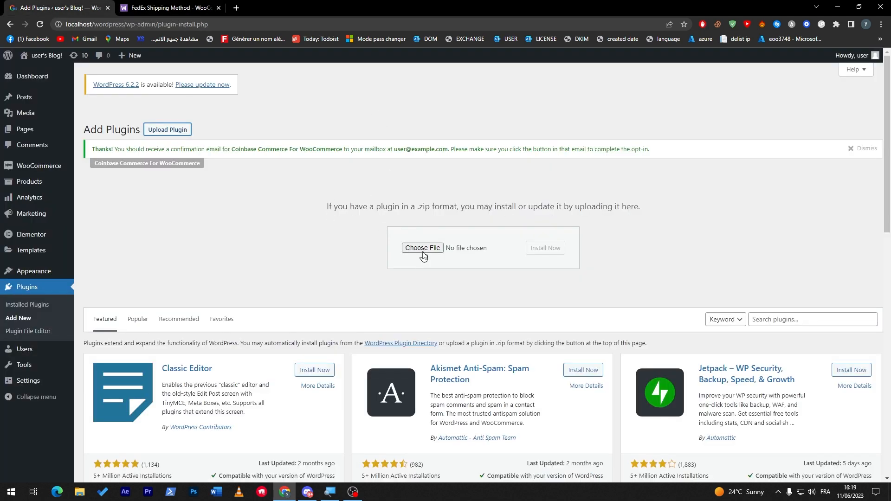
mouse_move(431, 36)
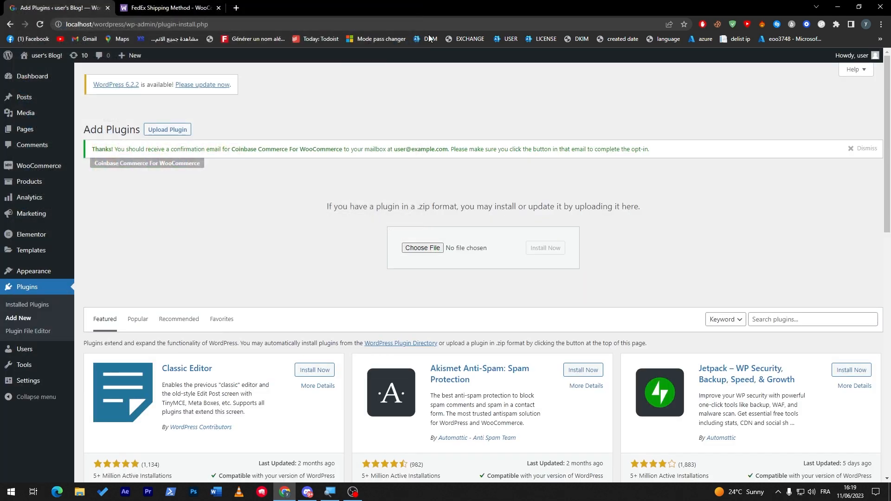
scroll(down, 3)
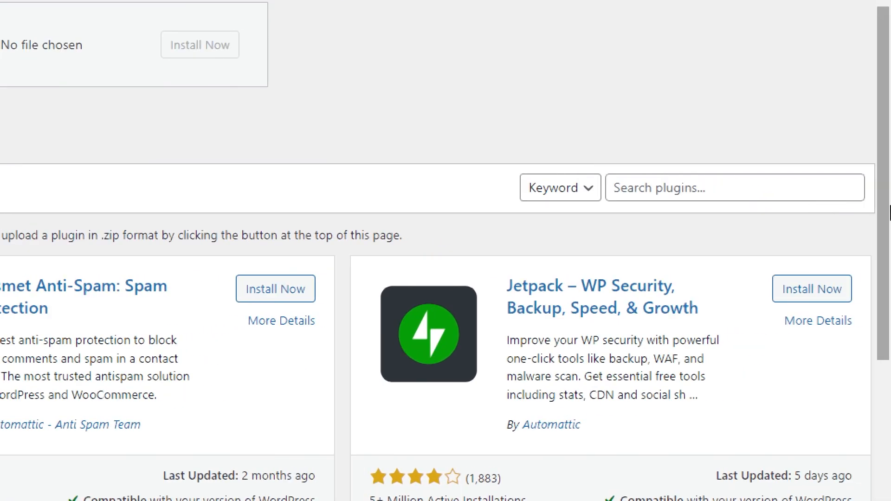
text(Fedex)
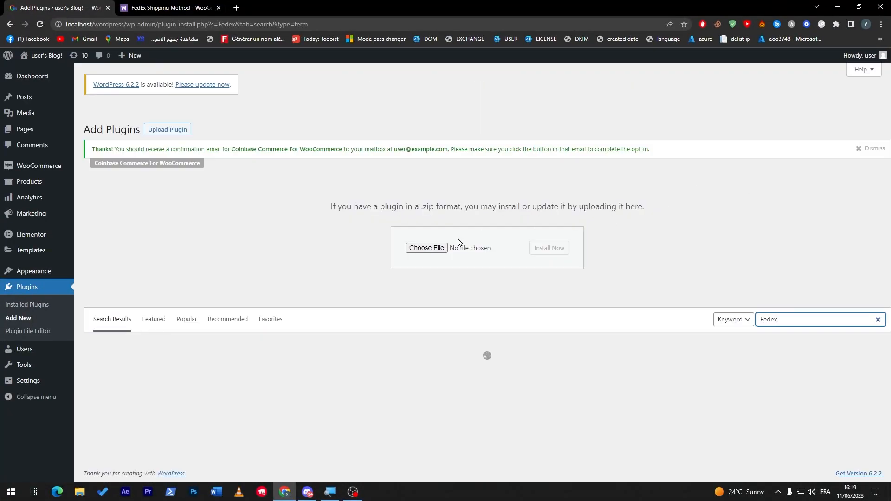
mouse_move(439, 301)
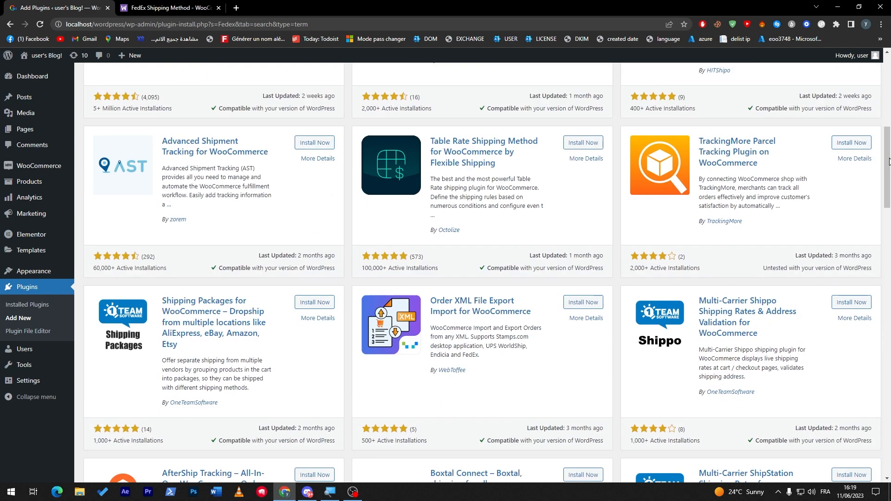
scroll(up, 3)
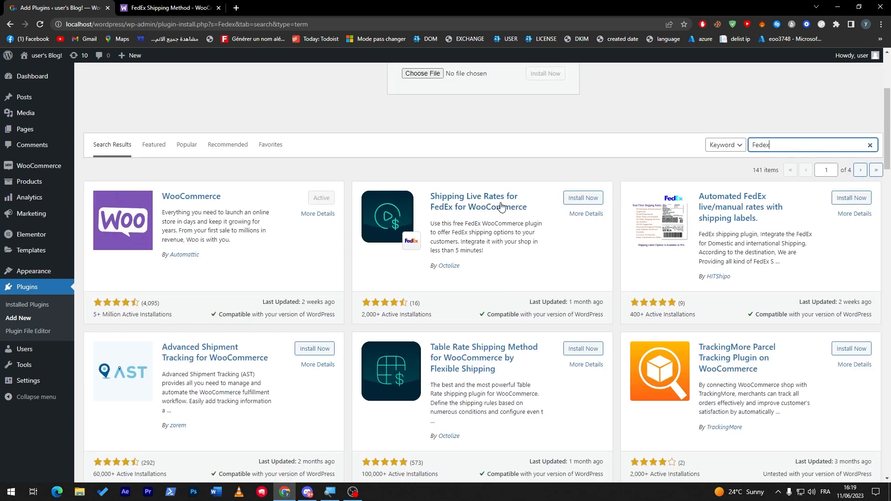
mouse_move(492, 216)
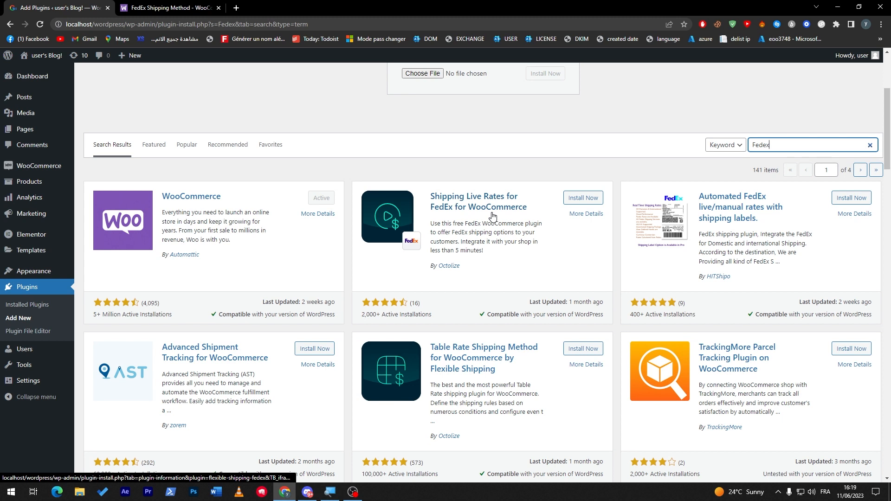
mouse_move(714, 208)
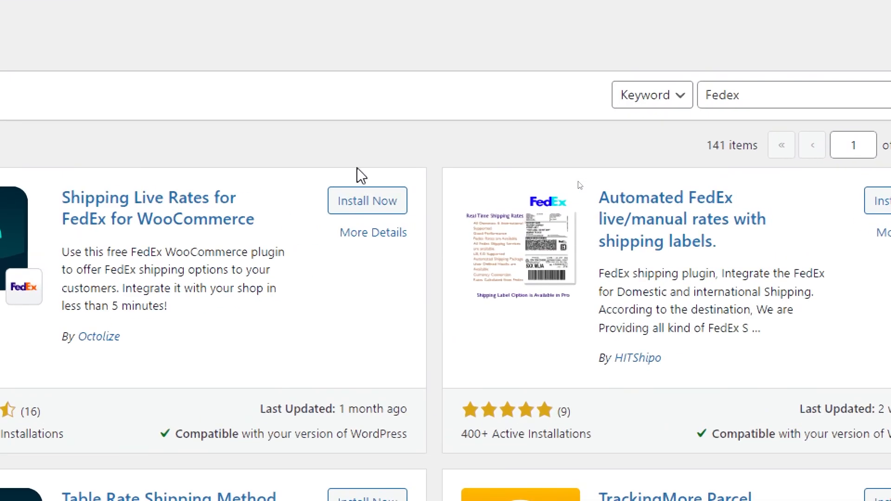
Step: Install Shipping Live Rates for FedEx for WooCommerce from the search results, then activate it
click(367, 200)
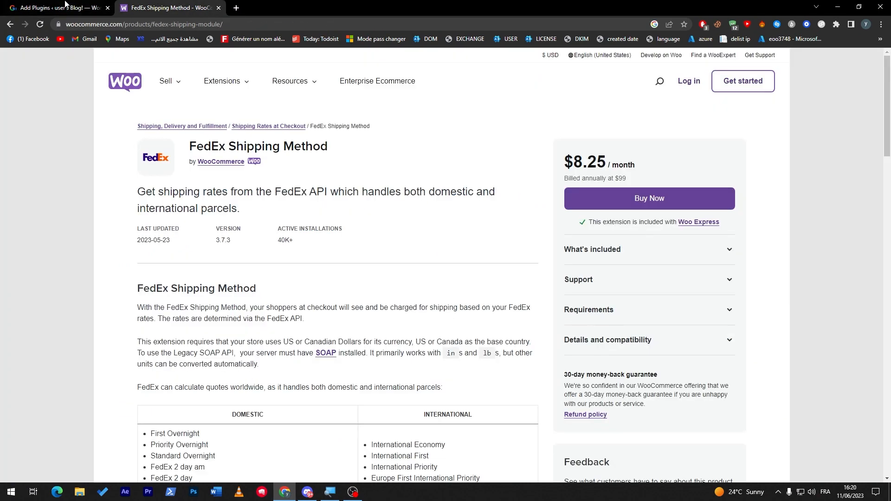
mouse_move(338, 180)
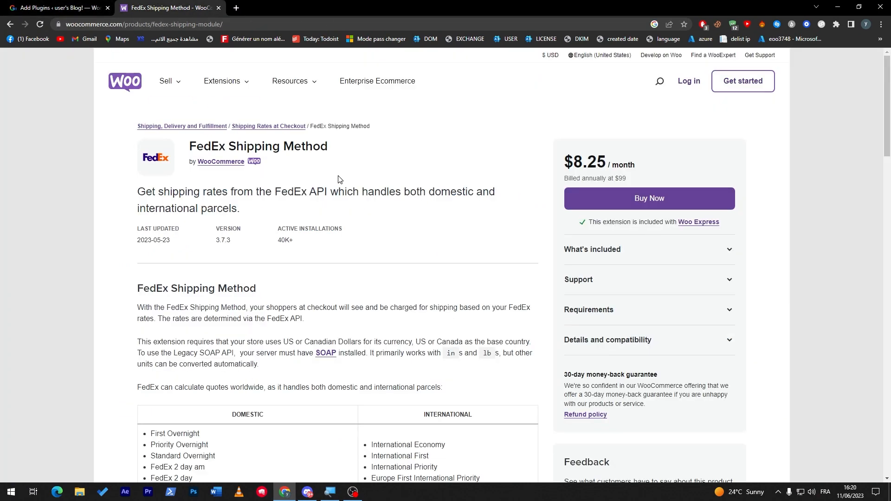
mouse_move(445, 133)
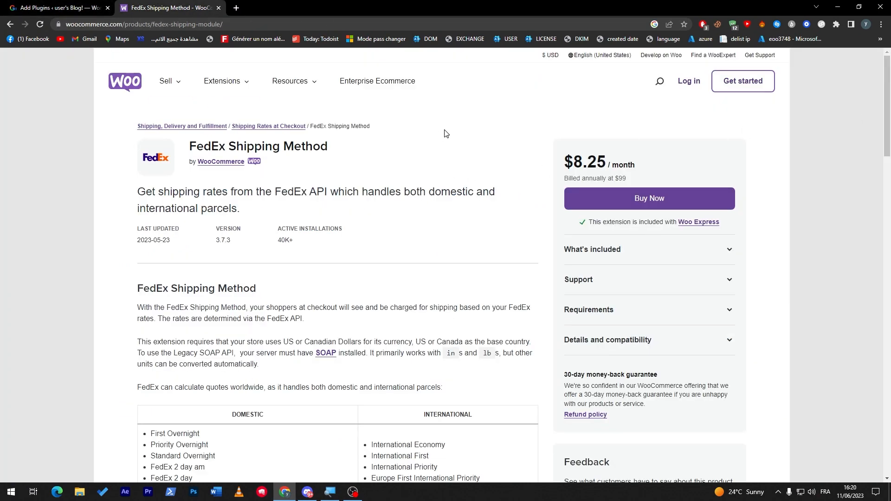
click(56, 8)
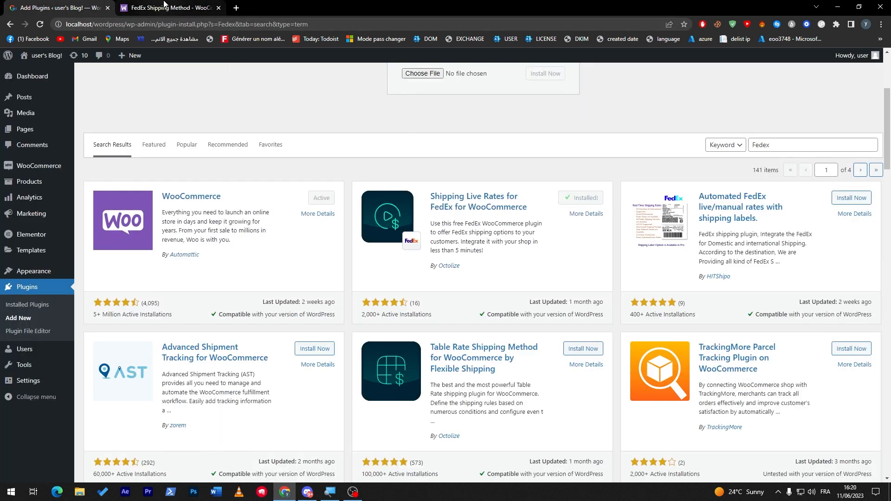
click(580, 197)
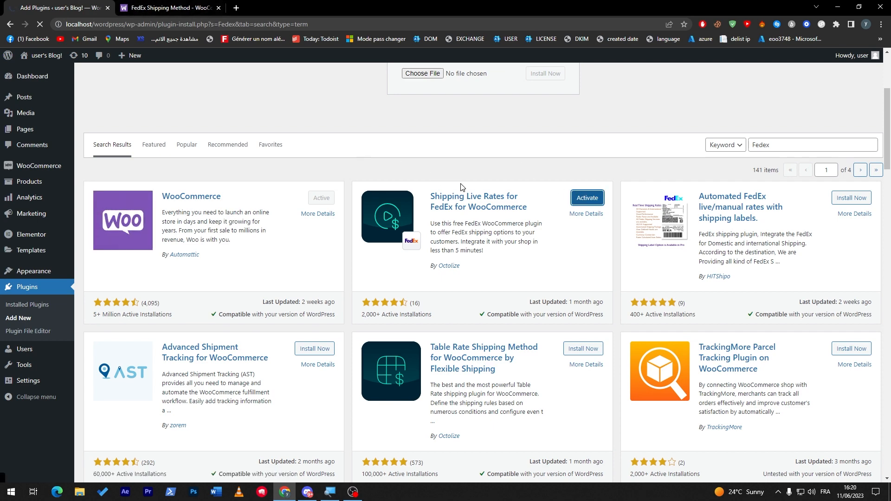
click(586, 198)
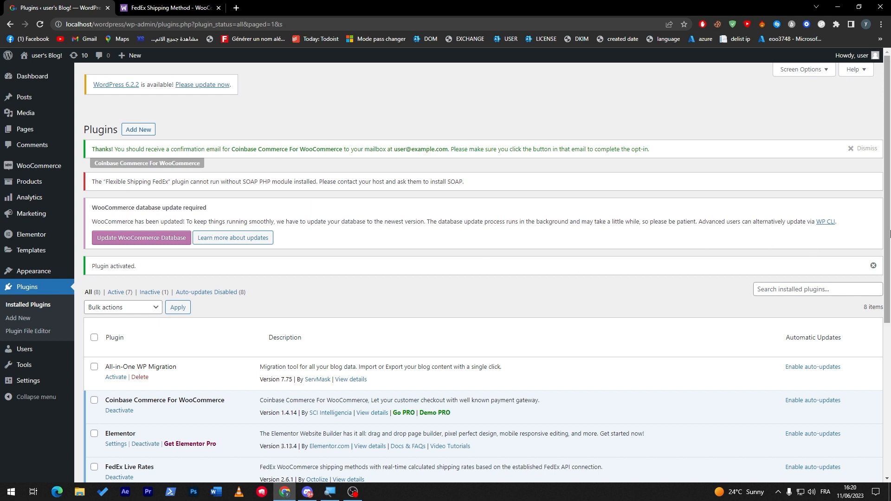
scroll(down, 3)
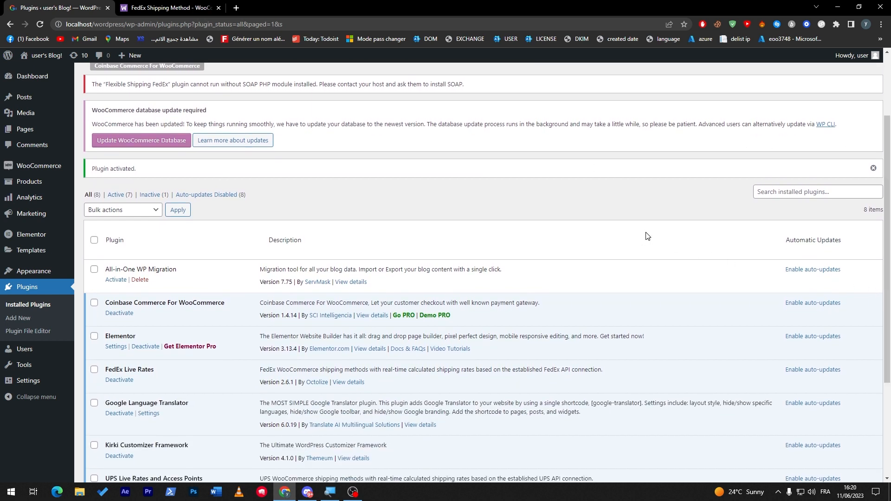
mouse_move(601, 217)
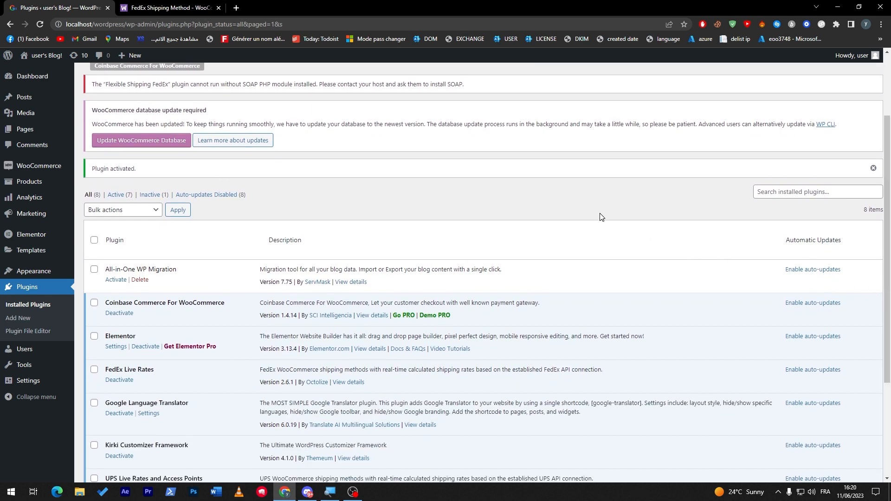
scroll(down, 3)
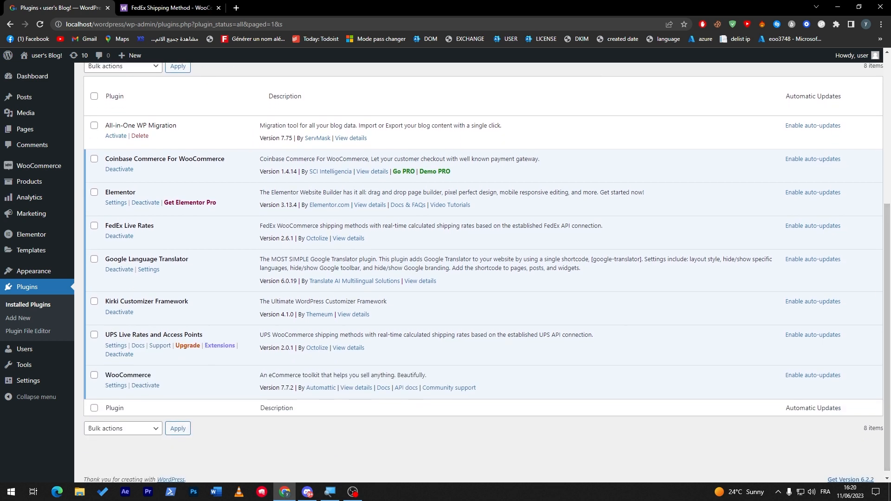
mouse_move(159, 231)
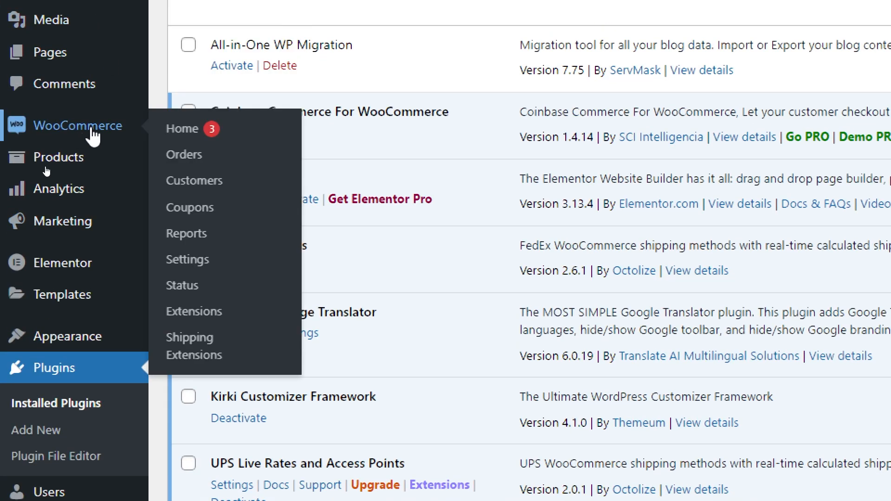
mouse_move(167, 354)
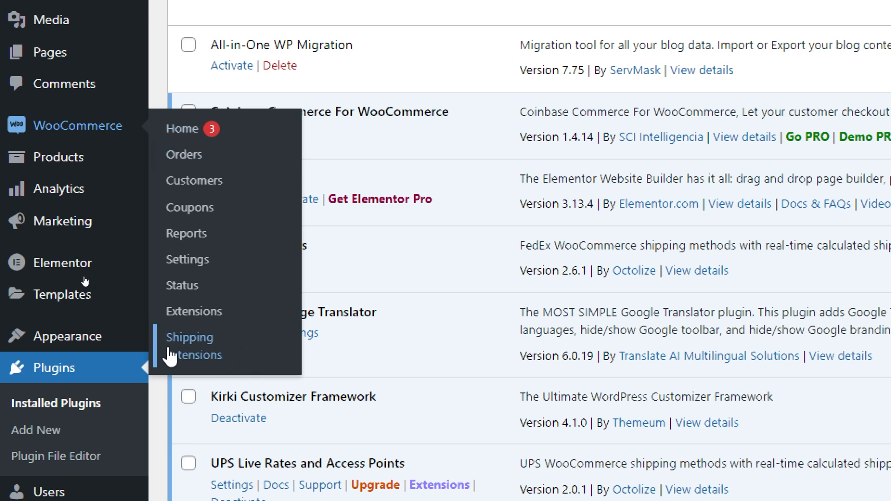
Step: Open FedEx WooCommerce Live Rates PRO from Shipping Extensions and launch its free demo
click(190, 336)
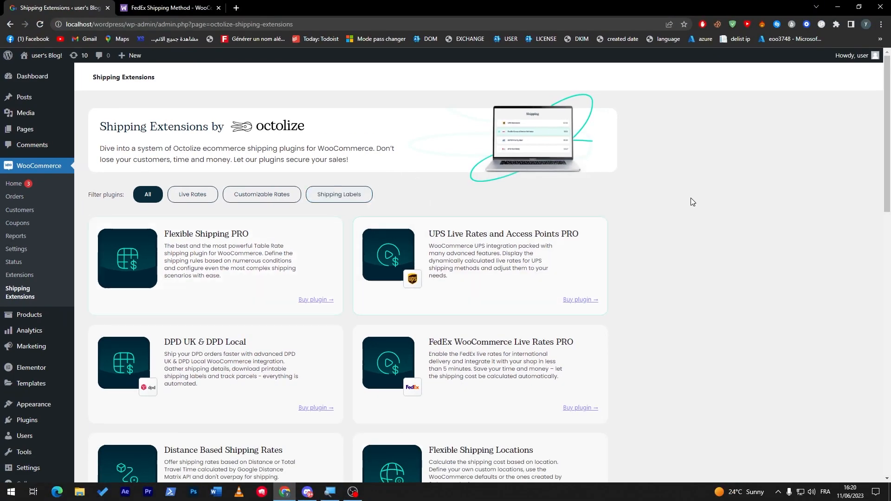
scroll(down, 3)
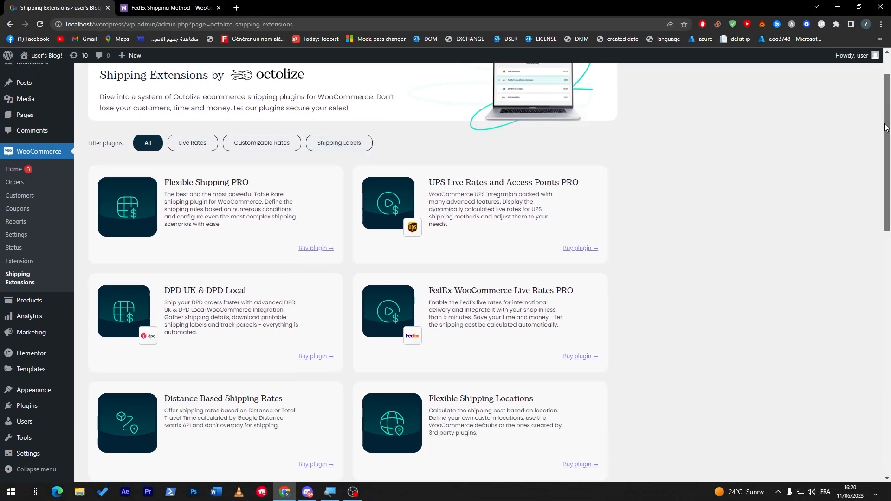
scroll(down, 3)
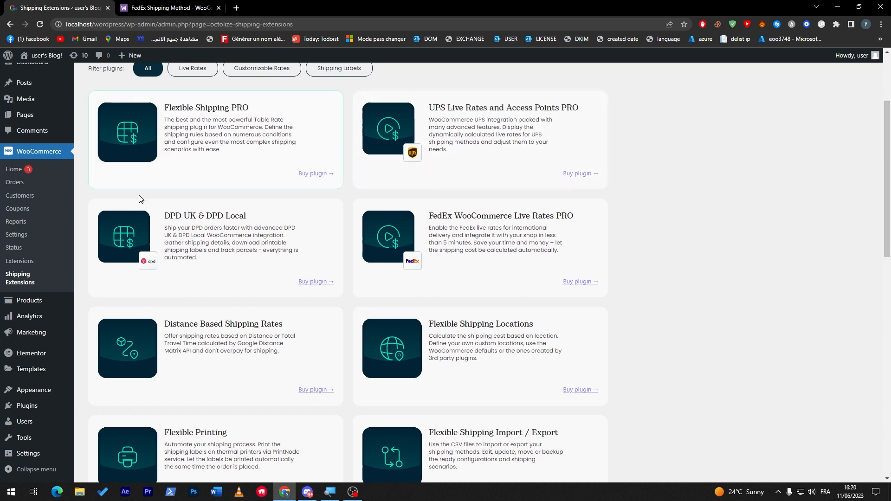
mouse_move(542, 210)
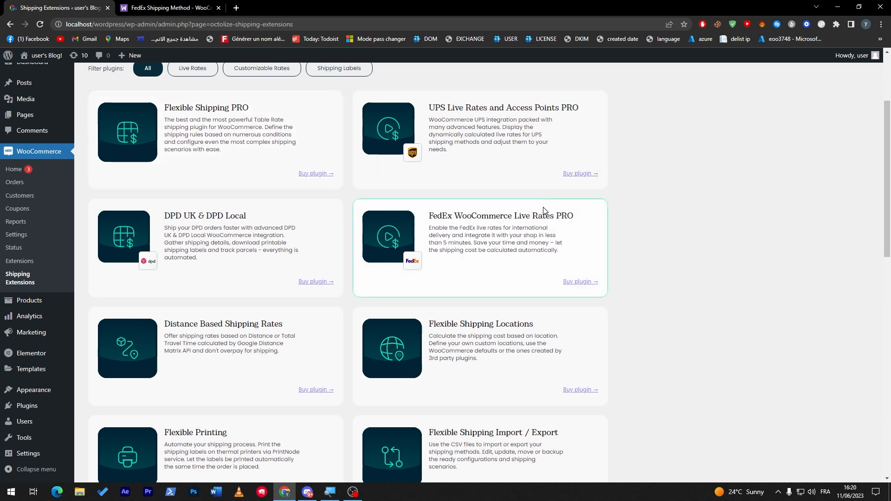
mouse_move(641, 230)
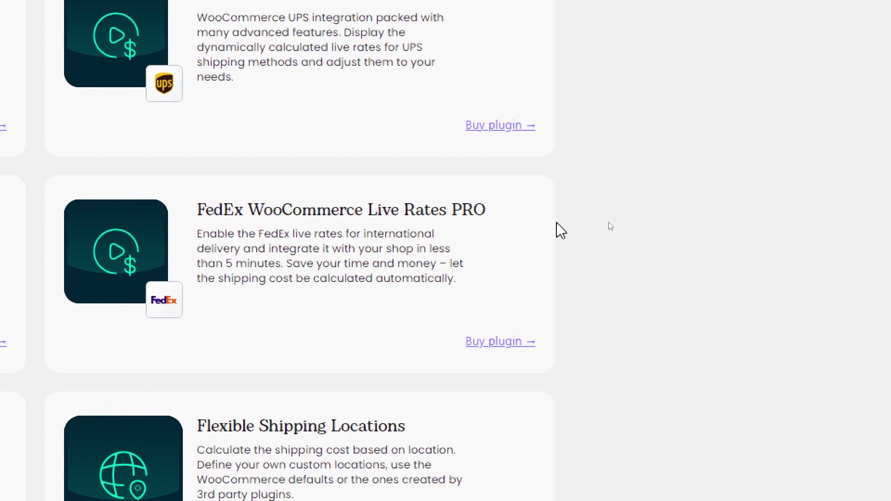
mouse_move(398, 214)
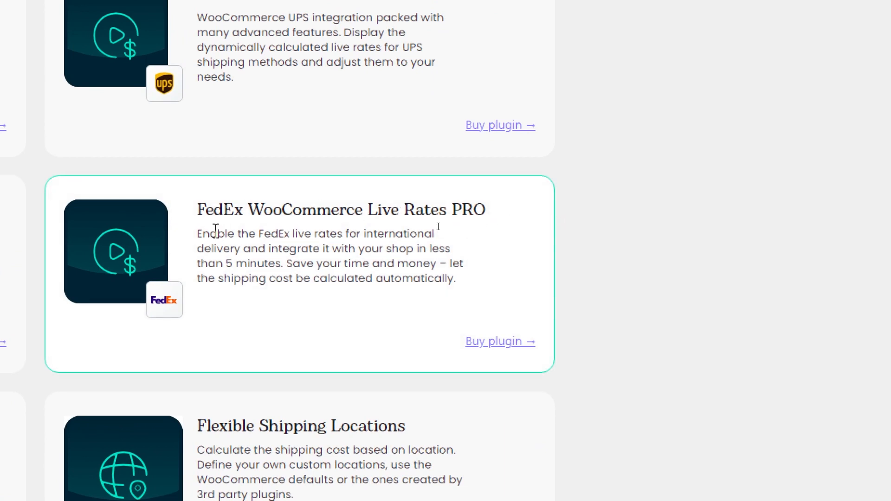
click(498, 341)
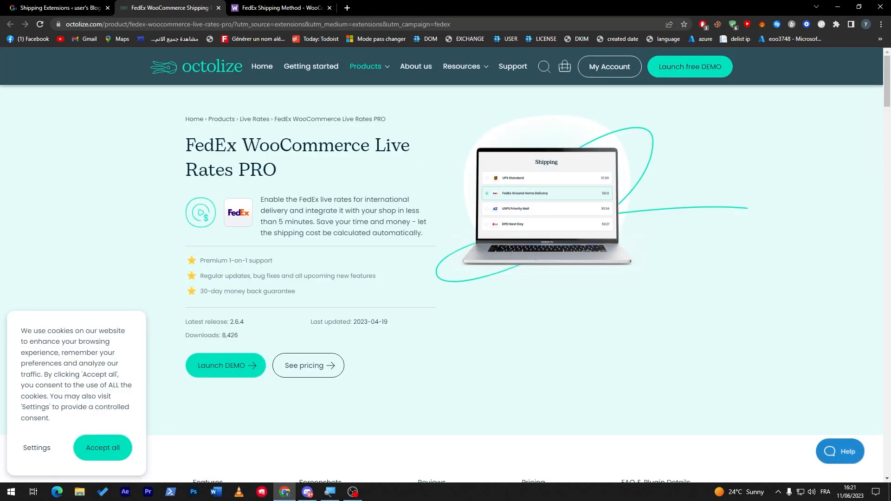
mouse_move(236, 354)
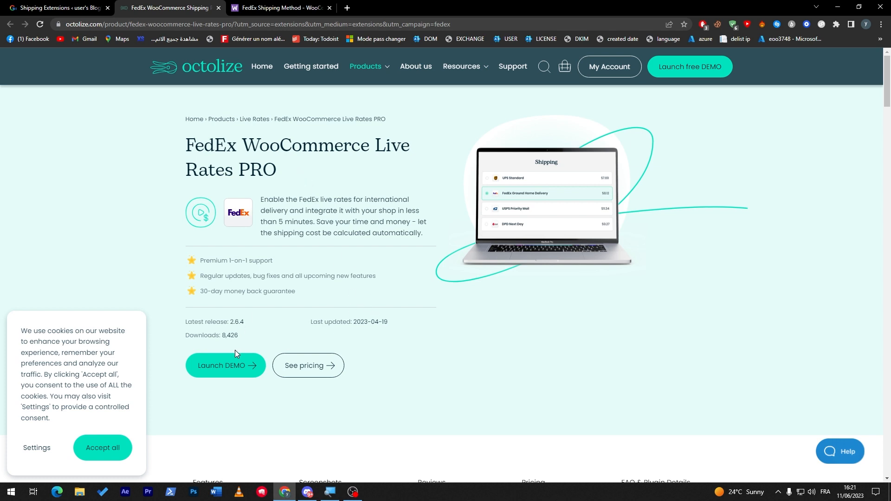
click(225, 365)
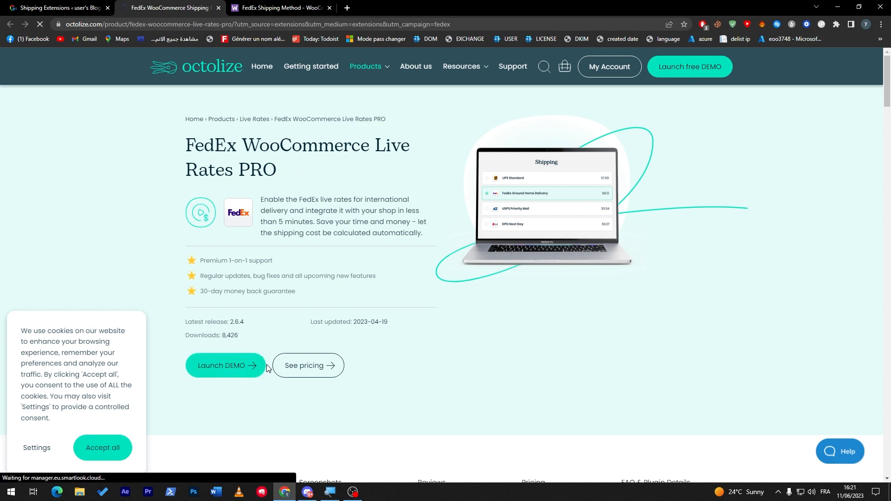
click(224, 365)
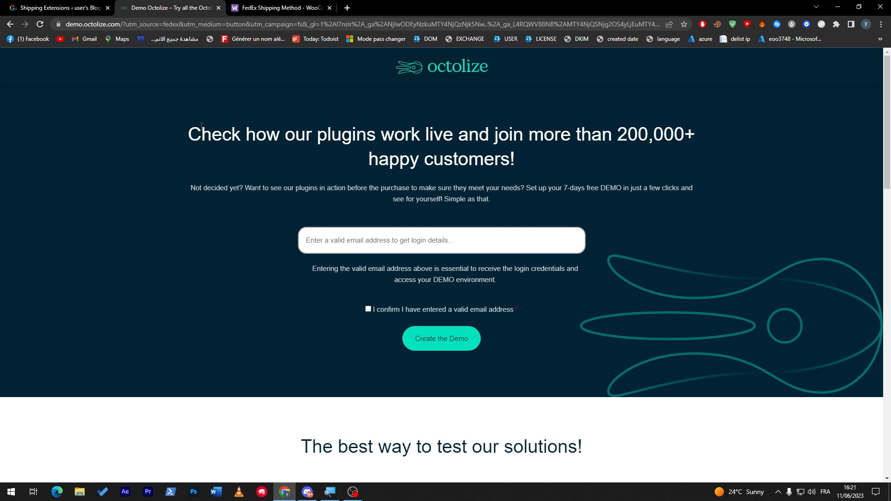
mouse_move(453, 151)
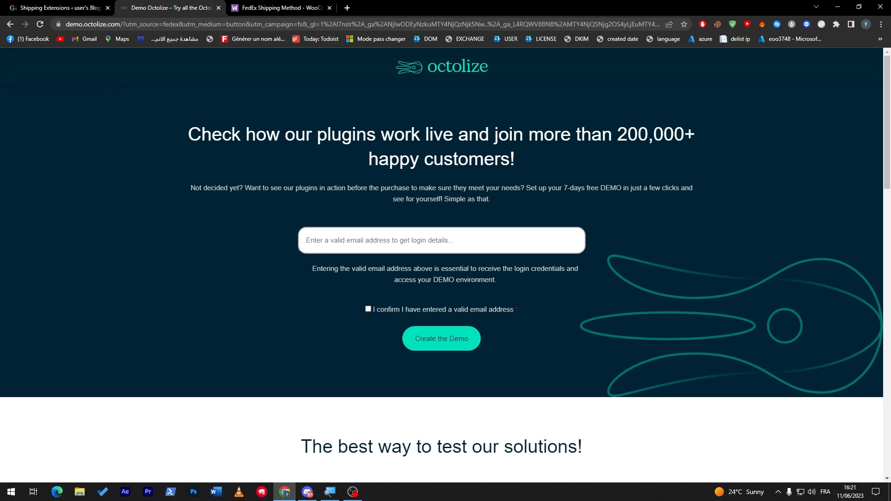
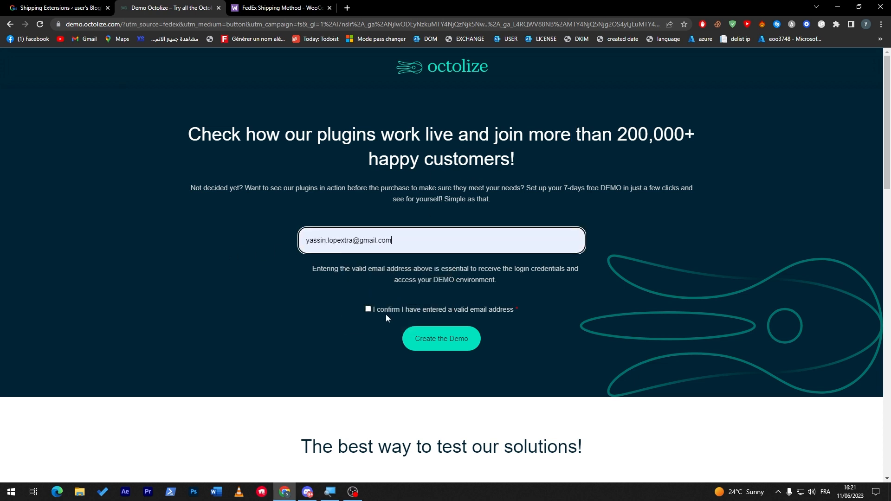
click(367, 309)
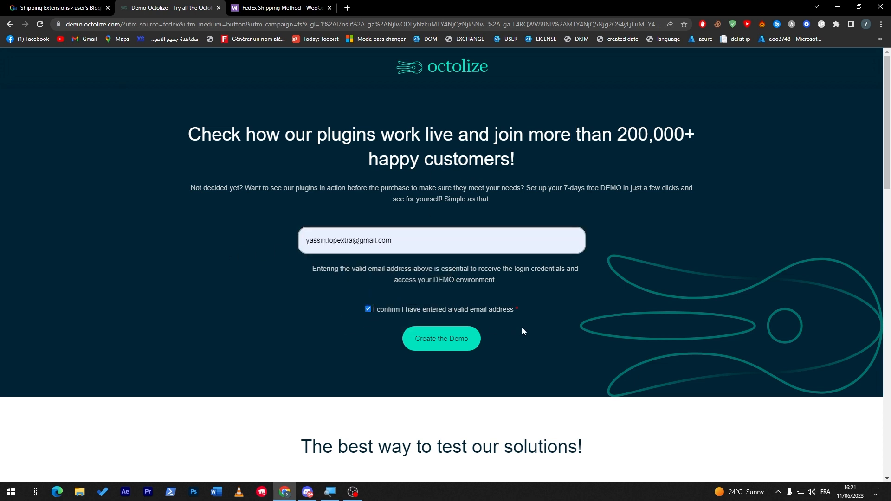
click(441, 338)
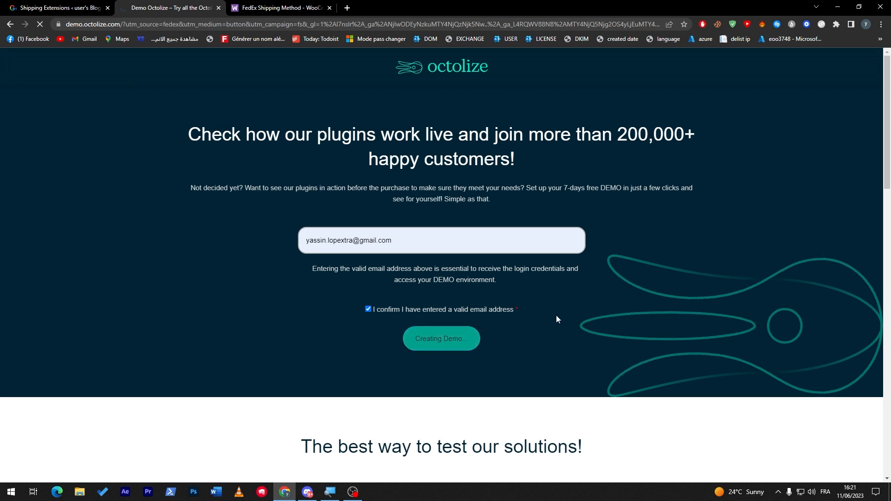
mouse_move(451, 339)
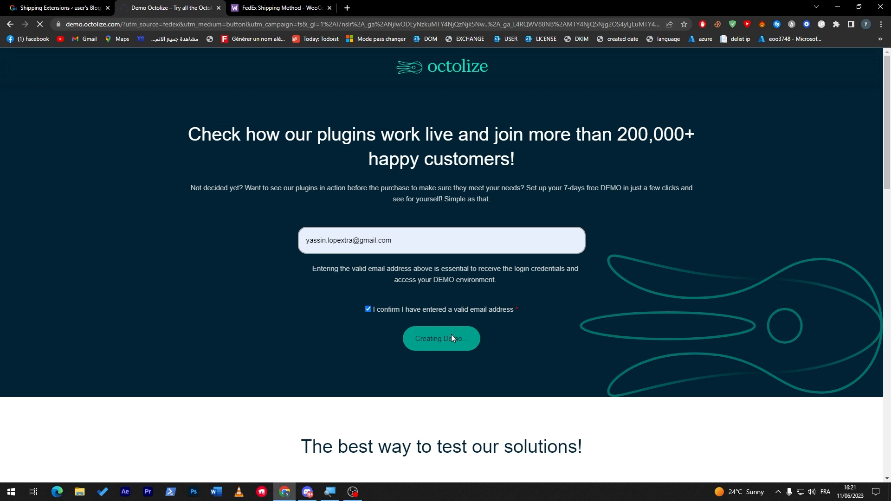
click(441, 339)
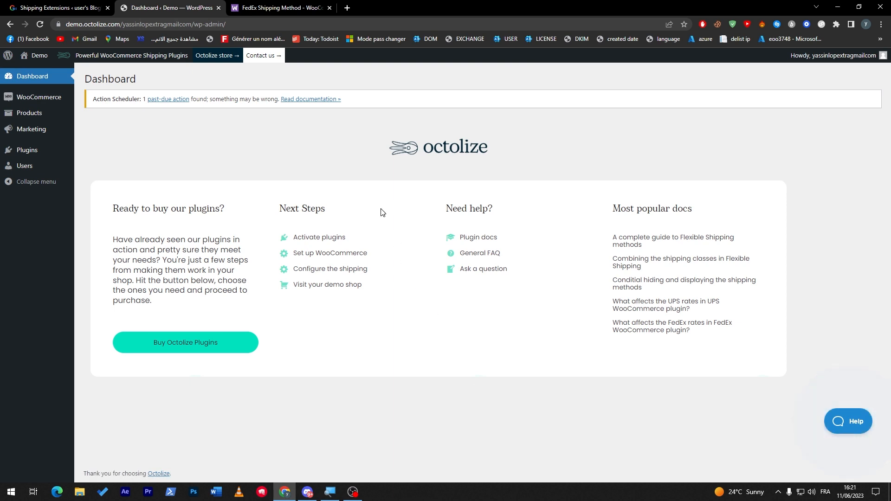
mouse_move(208, 181)
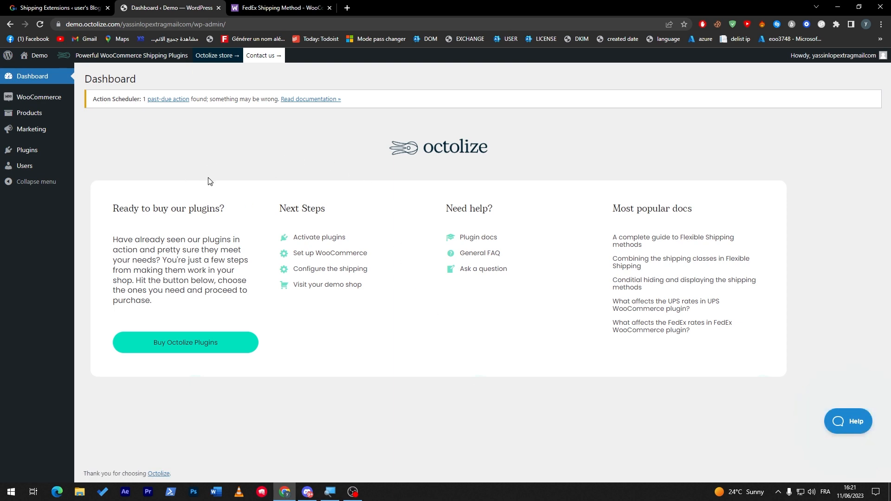
mouse_move(33, 55)
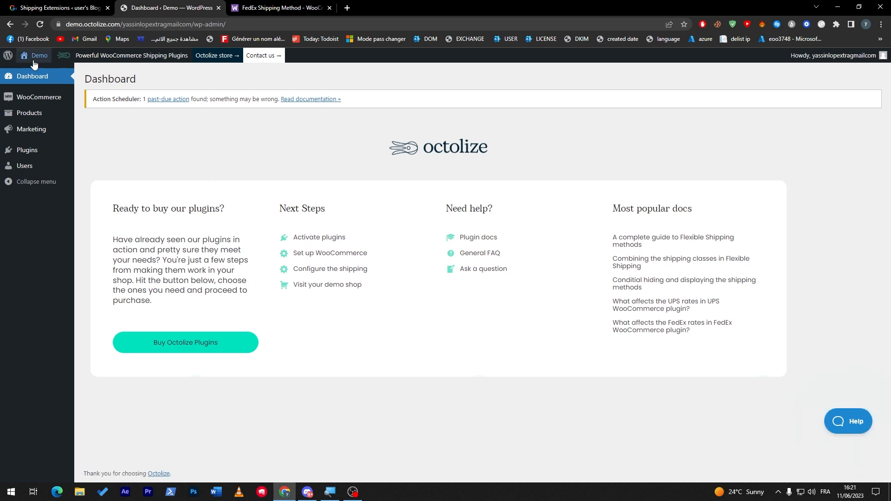
mouse_move(136, 133)
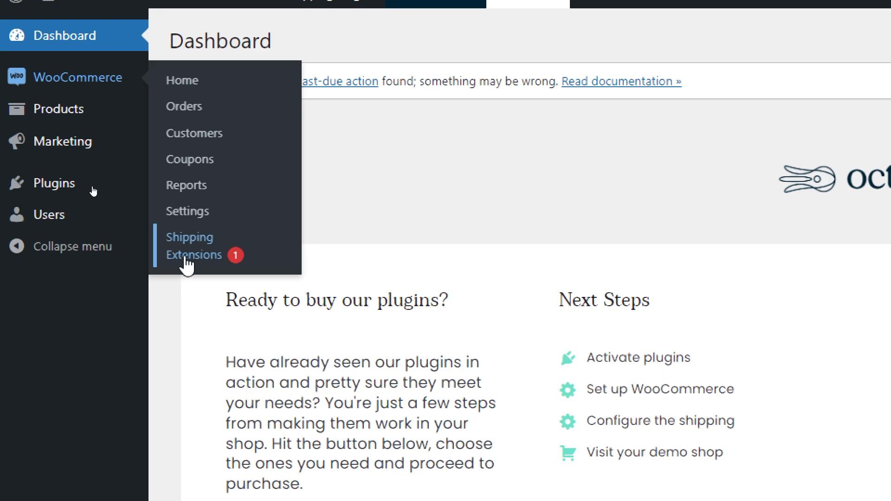
Step: Return to the demo Dashboard and follow 'Activate plugins' to the 24-plugin list
click(194, 255)
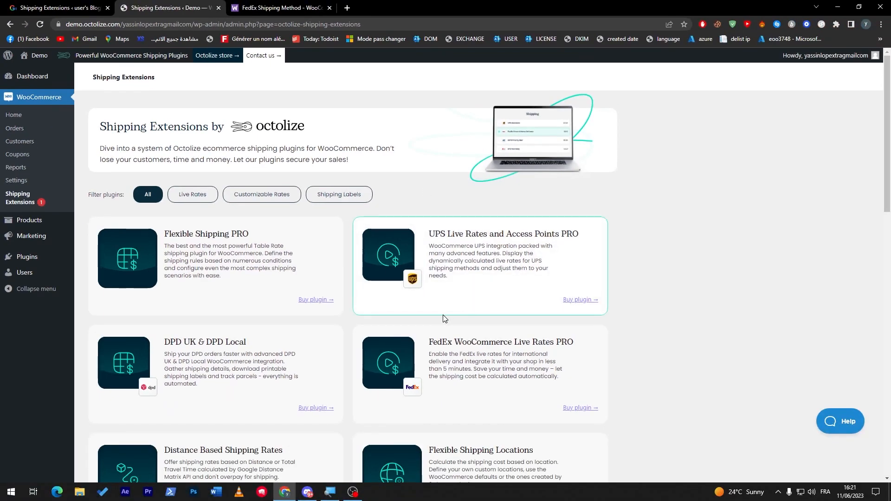
mouse_move(248, 103)
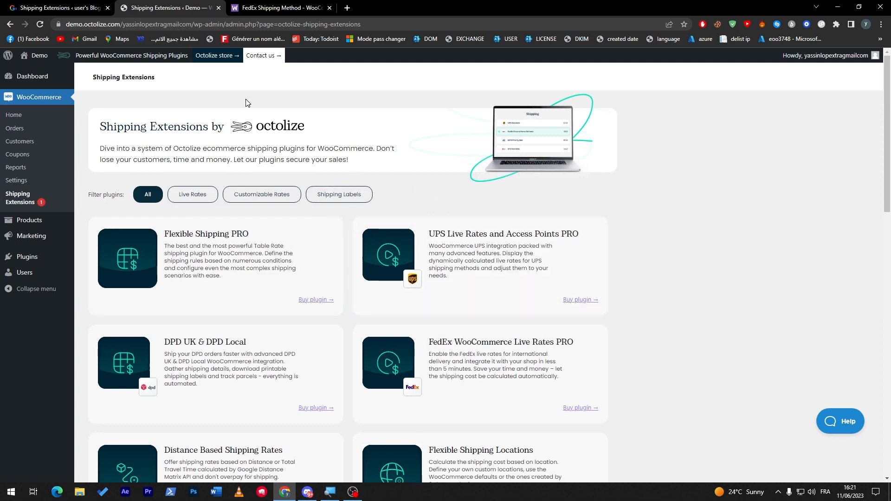
scroll(down, 3)
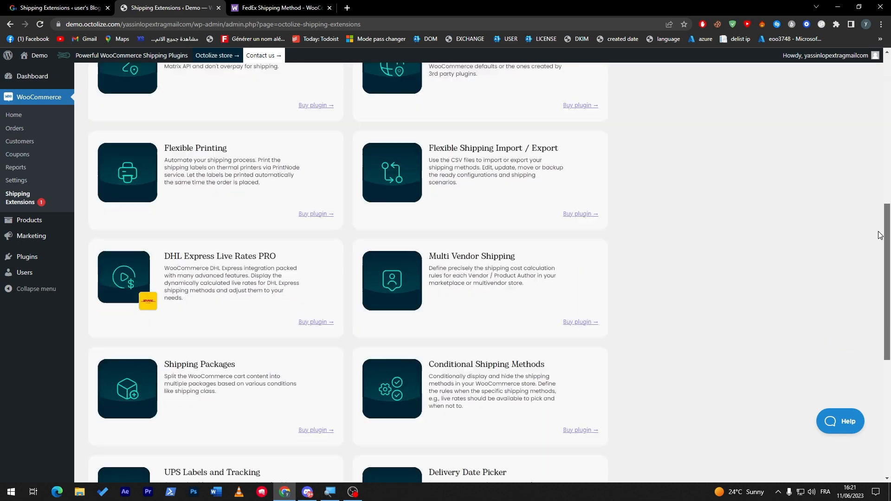
scroll(up, 3)
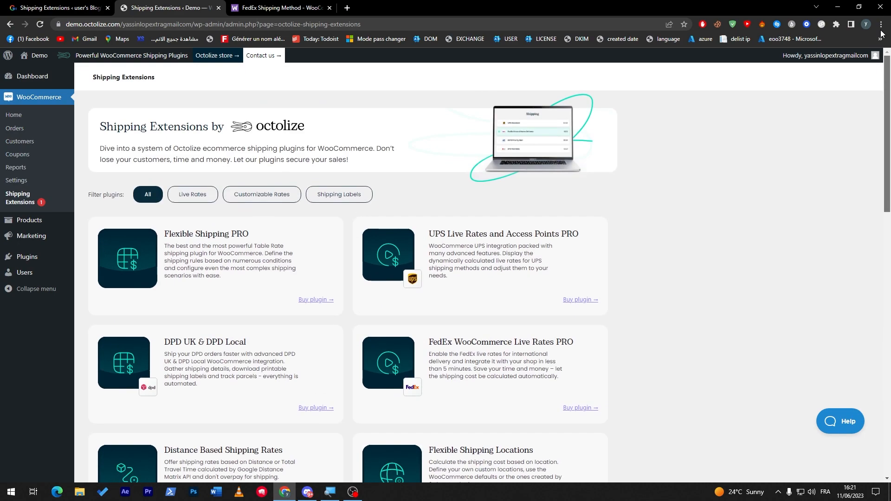
click(32, 76)
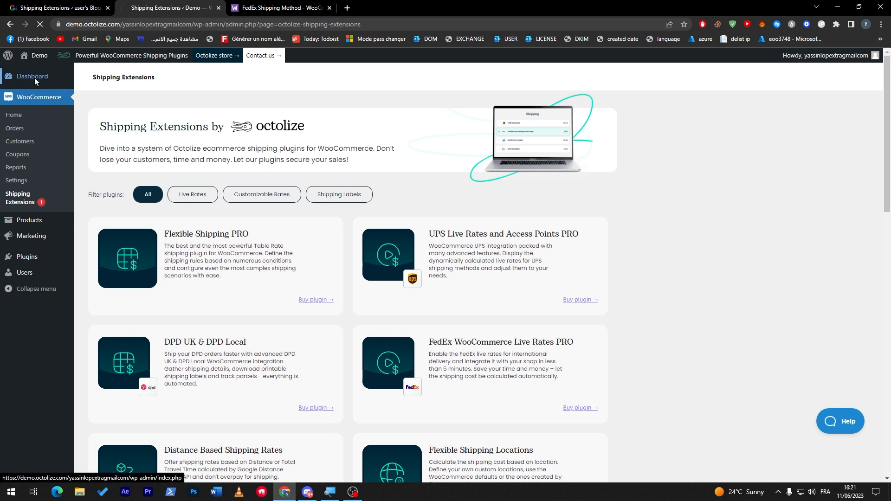
click(32, 76)
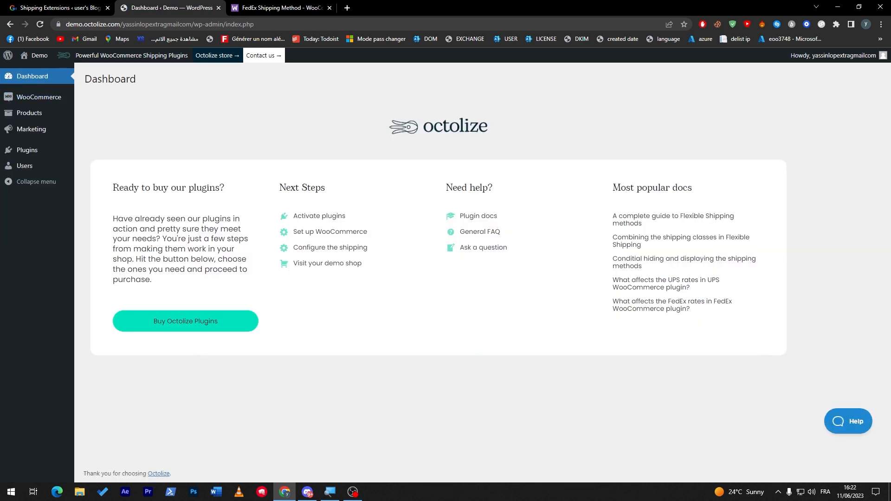
mouse_move(442, 138)
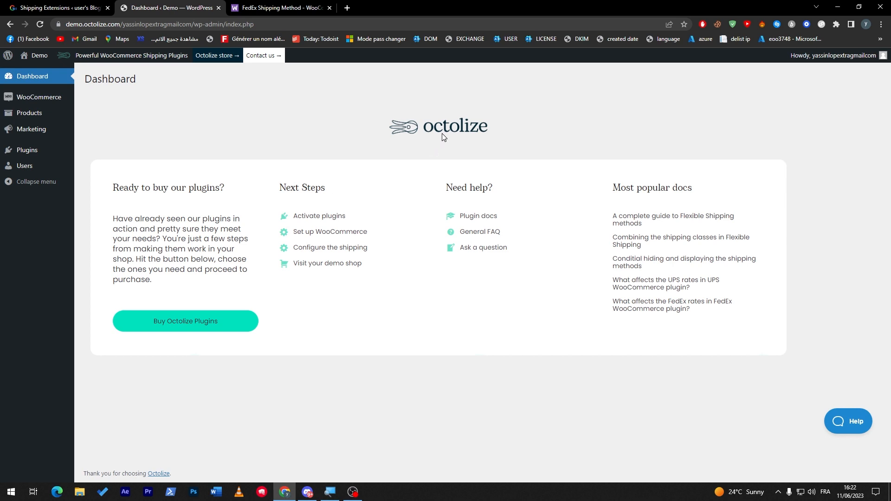
mouse_move(319, 216)
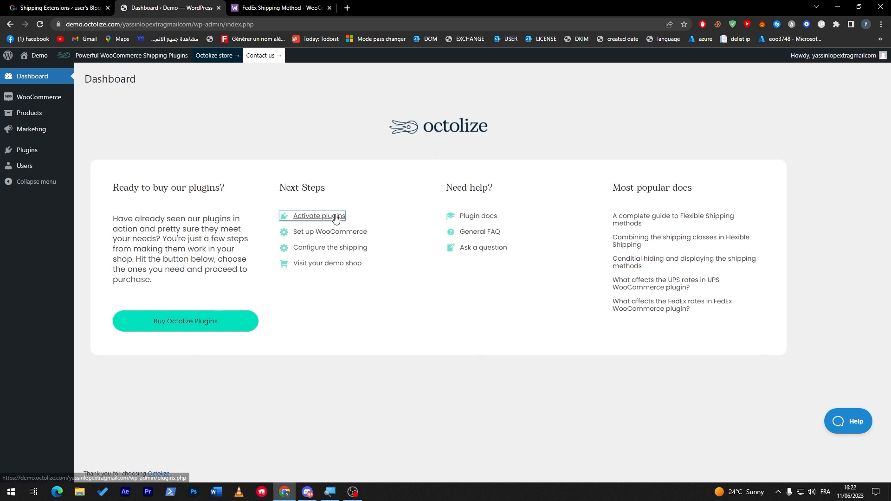
click(312, 215)
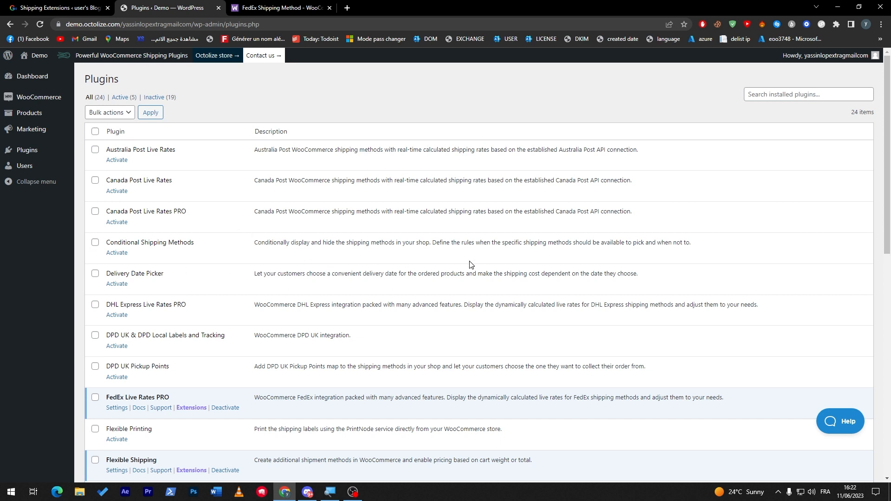
Step: Scroll to FedEx Live Rates PRO in the plugin list and open its Settings link
scroll(down, 3)
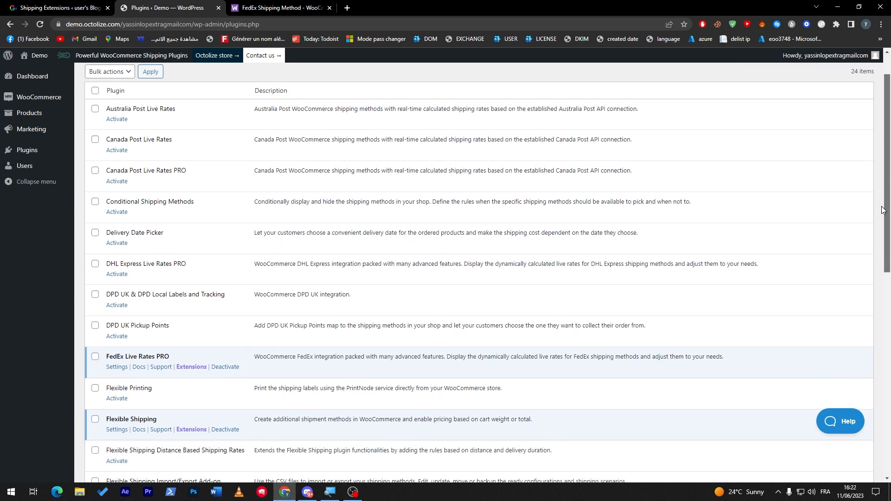
scroll(down, 3)
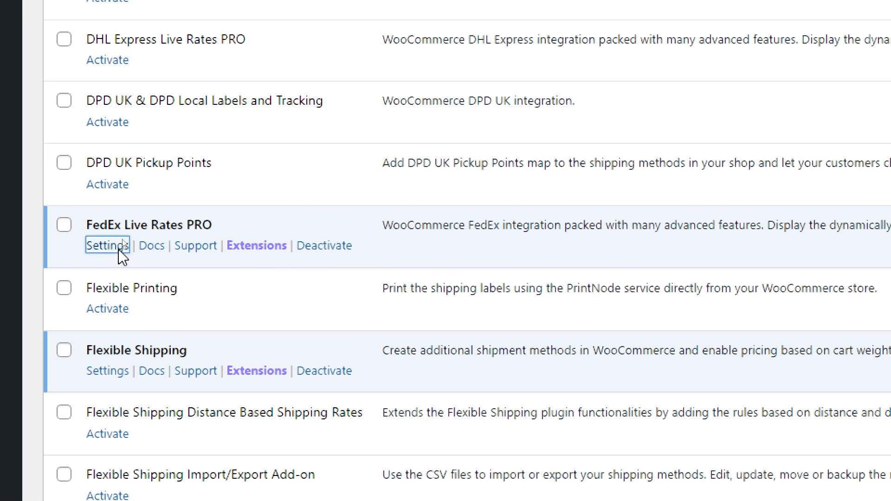
click(107, 245)
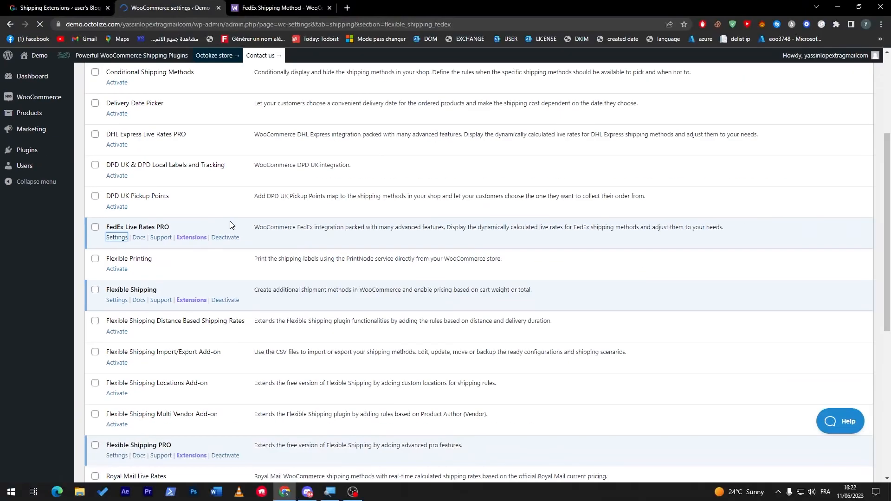
click(116, 237)
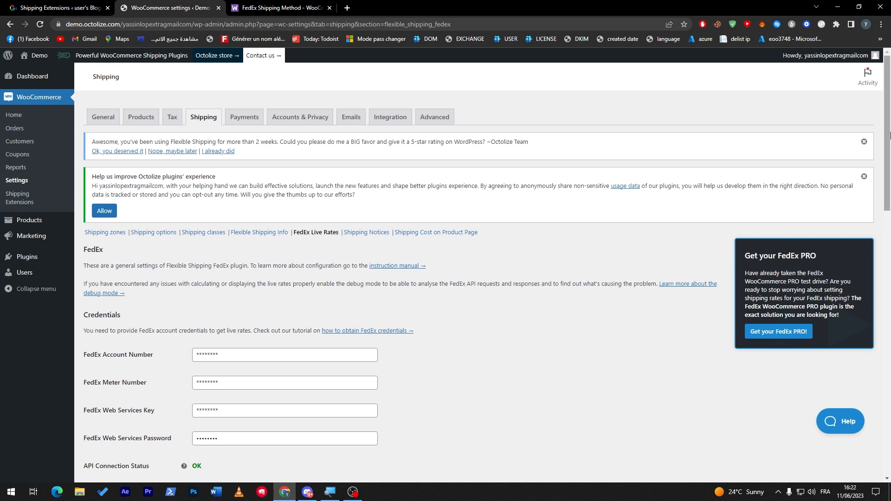
scroll(down, 3)
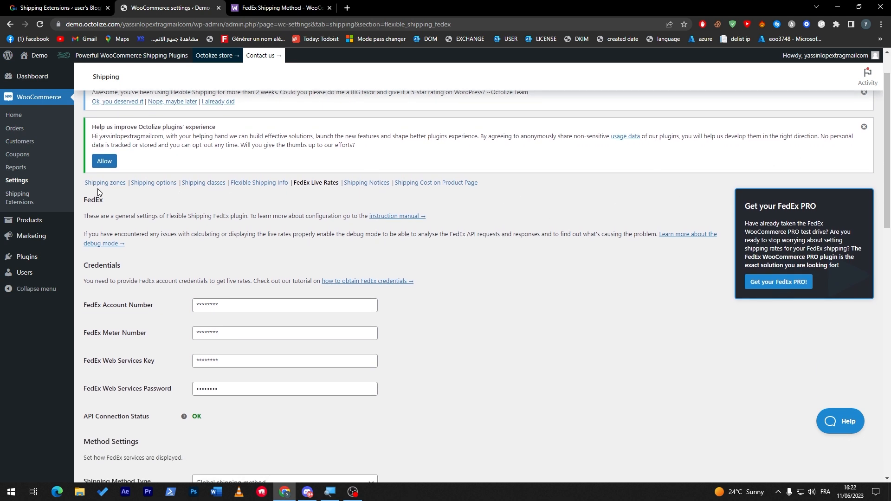
mouse_move(317, 189)
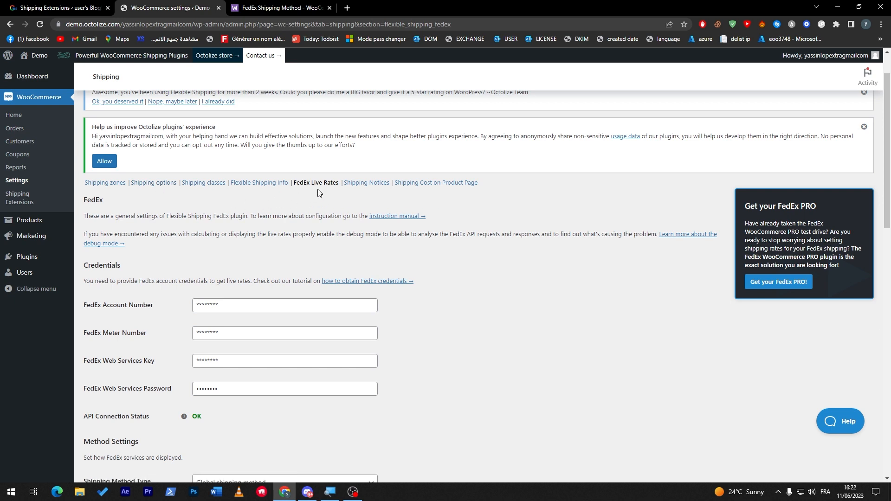
scroll(down, 3)
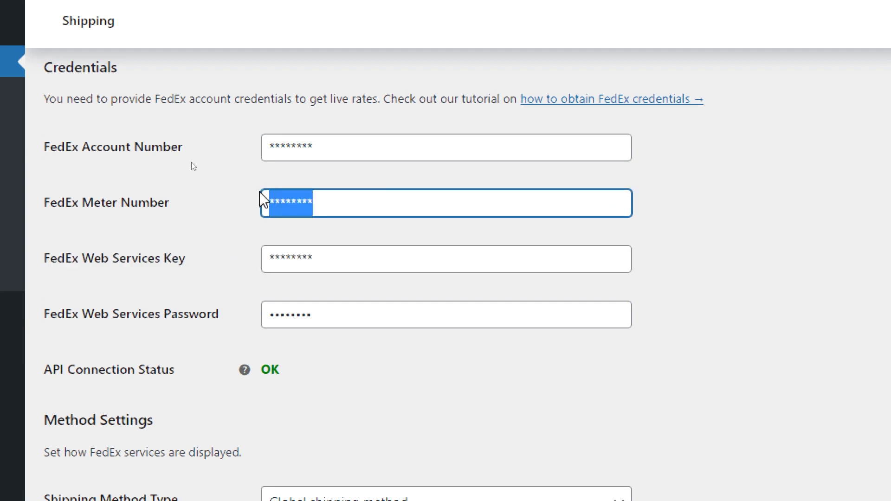
click(446, 147)
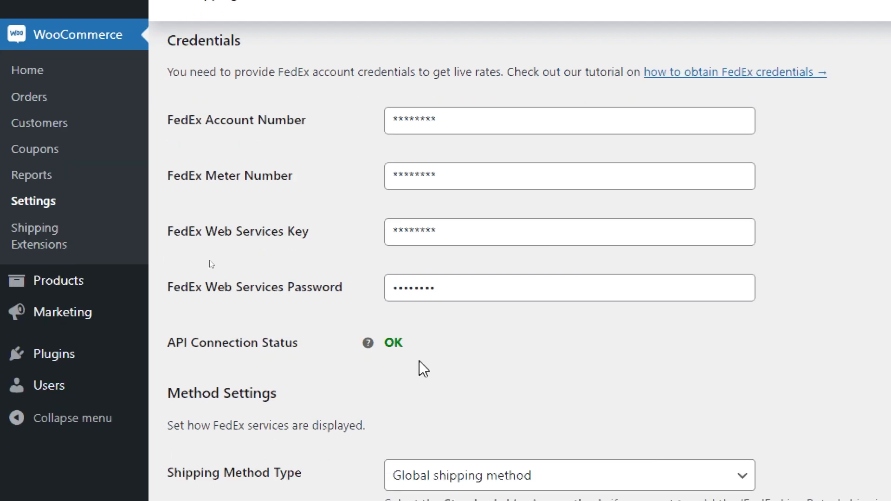
double_click(231, 342)
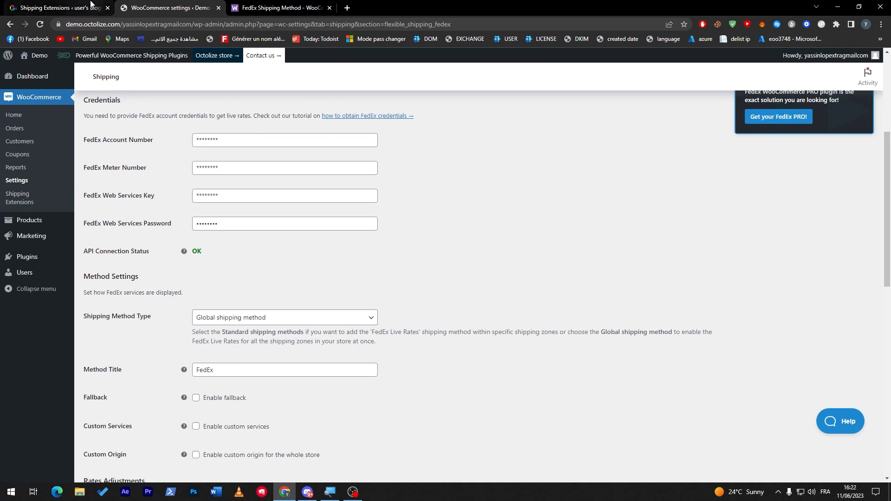
mouse_move(241, 275)
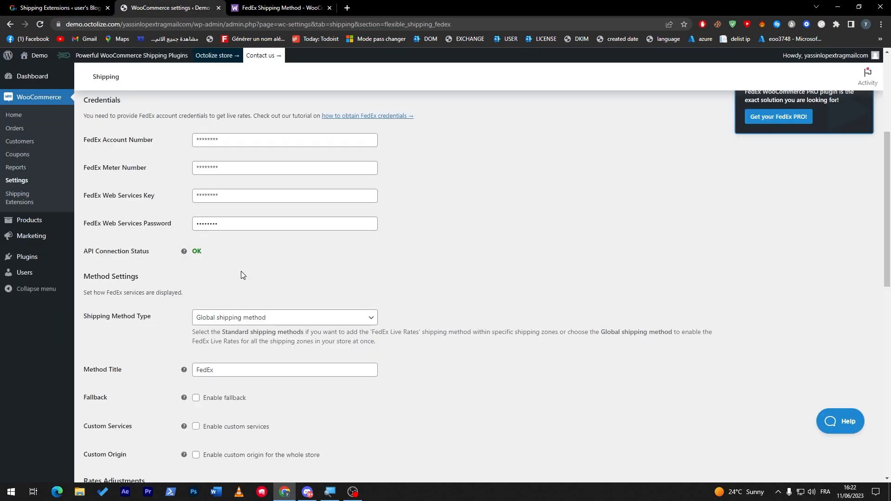
mouse_move(203, 255)
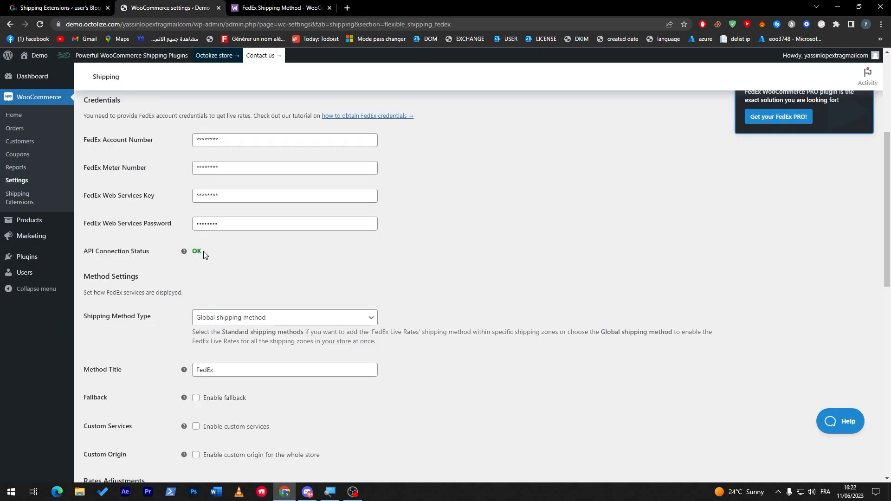
mouse_move(233, 253)
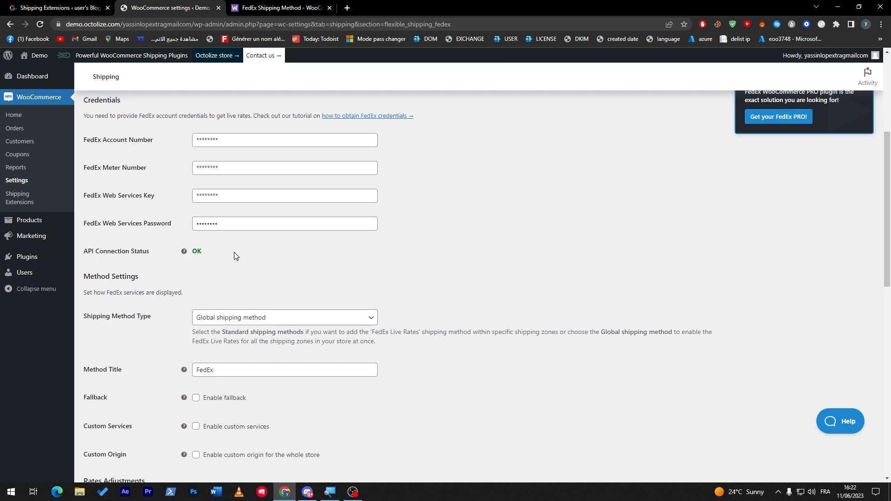
mouse_move(147, 98)
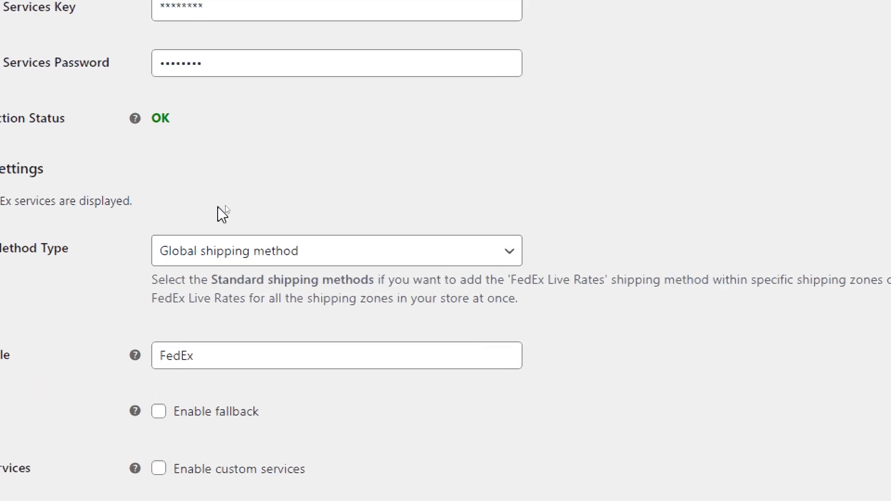
click(335, 251)
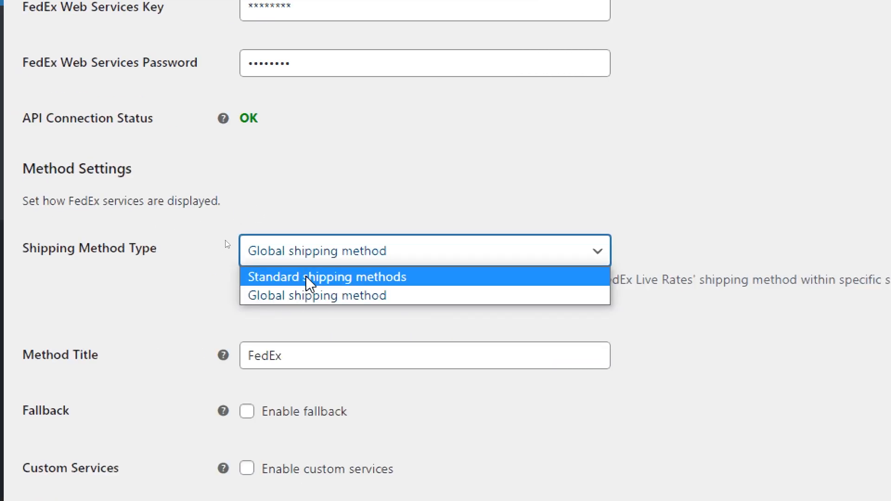
click(327, 277)
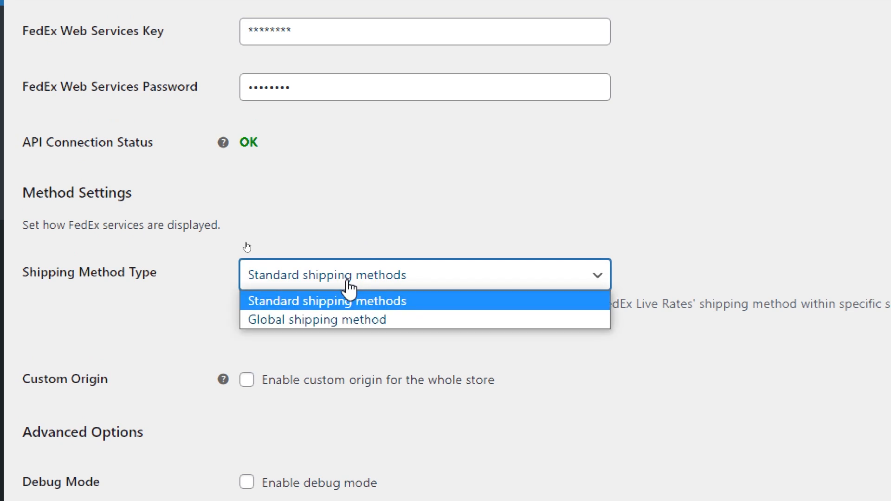
click(318, 319)
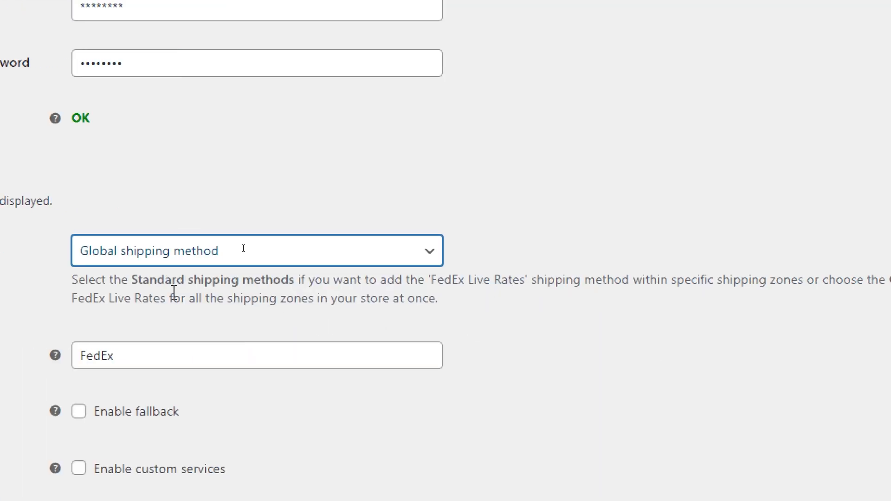
mouse_move(554, 300)
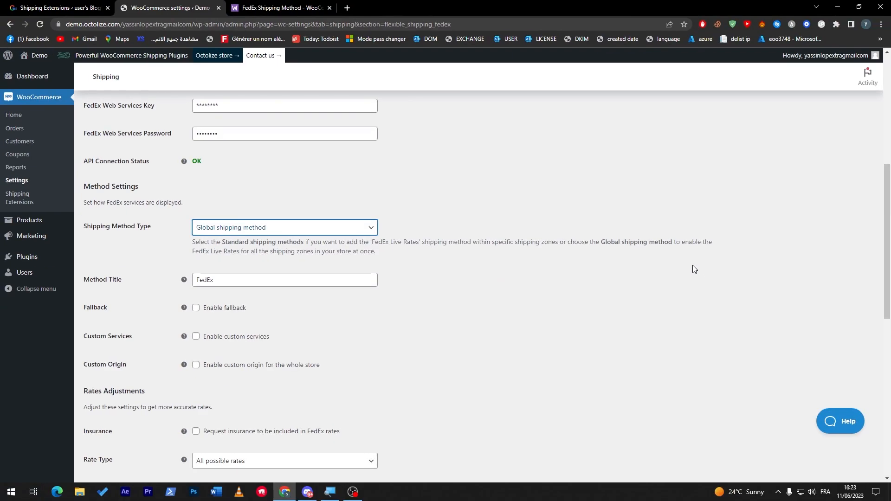
mouse_move(519, 285)
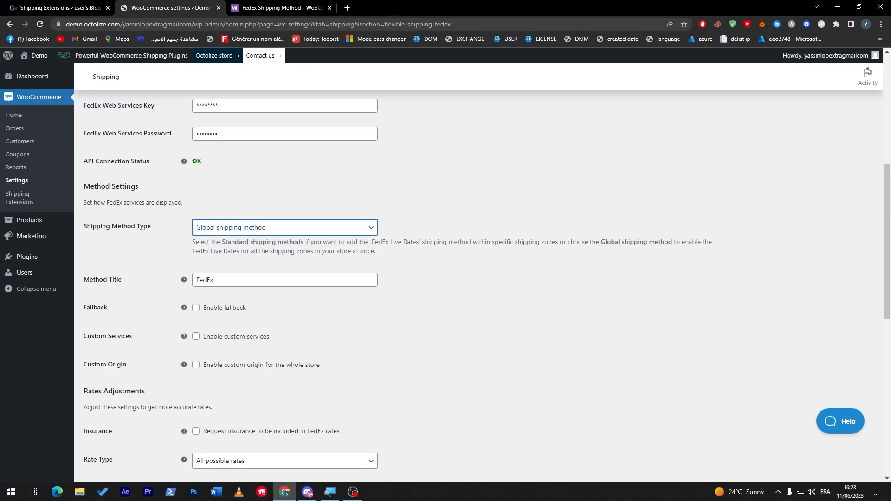
mouse_move(335, 233)
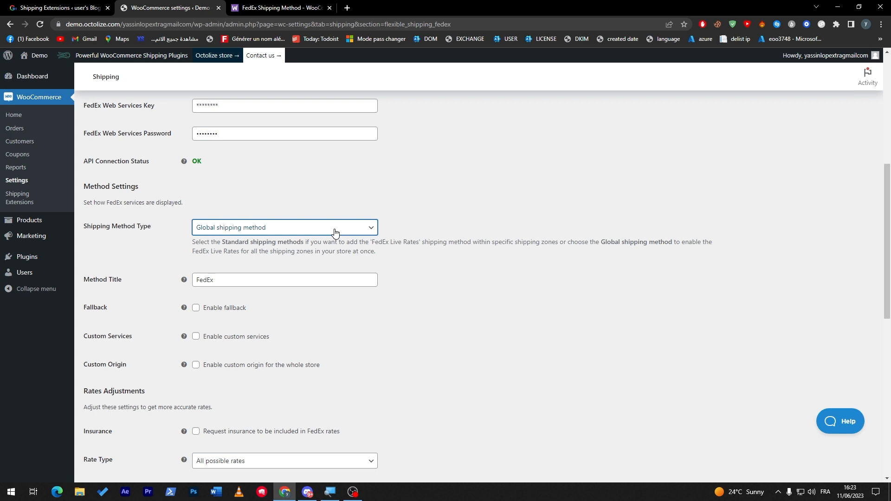
mouse_move(350, 293)
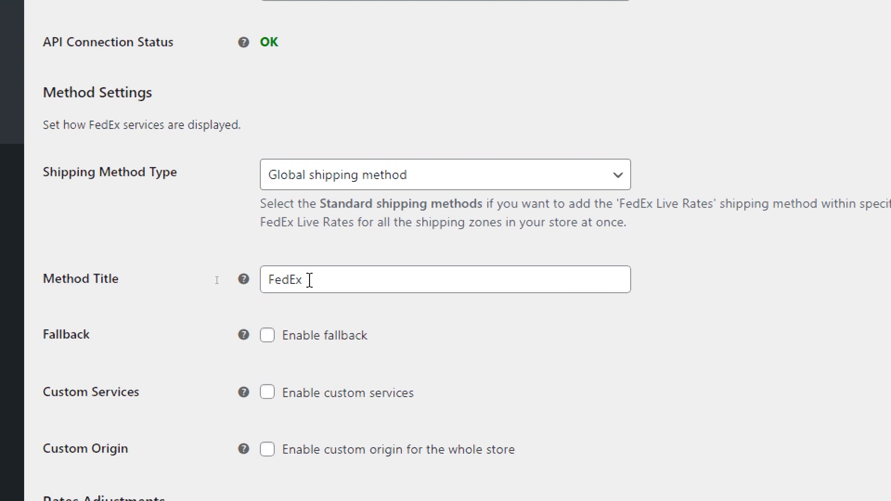
triple_click(284, 279)
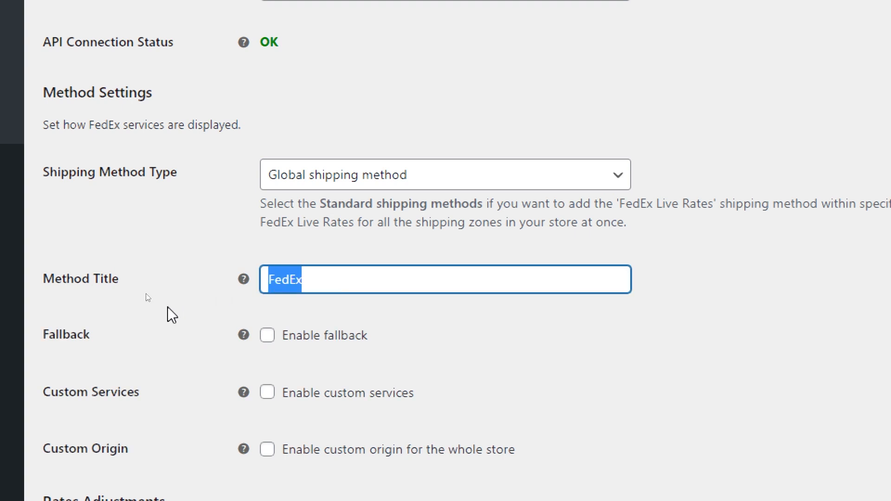
click(337, 280)
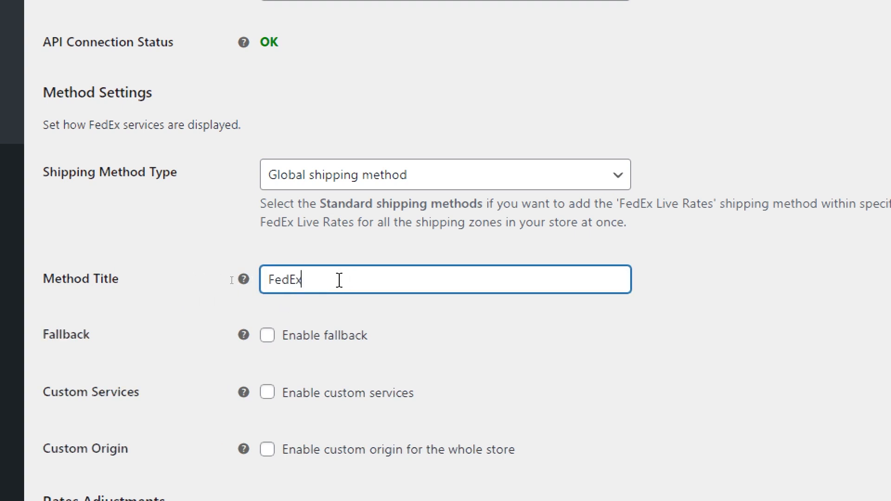
mouse_move(525, 343)
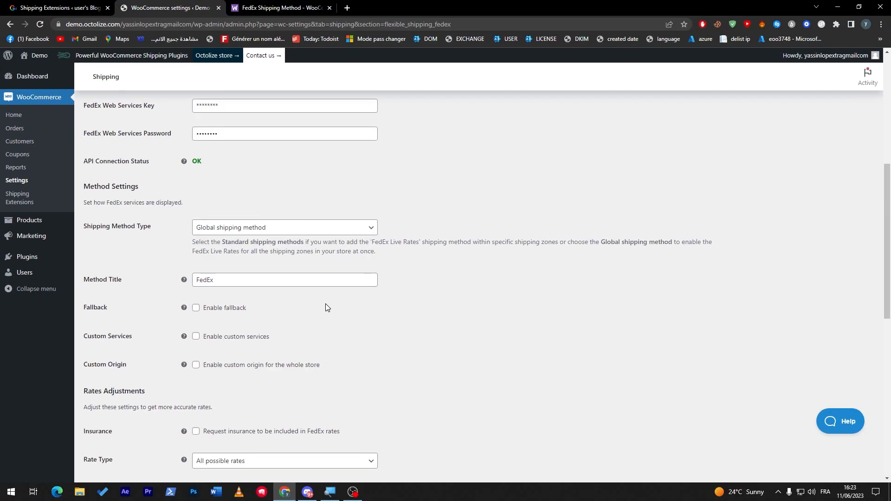
Step: Enable custom services to inspect the services table, then uncheck 'Enable custom services' again
click(195, 336)
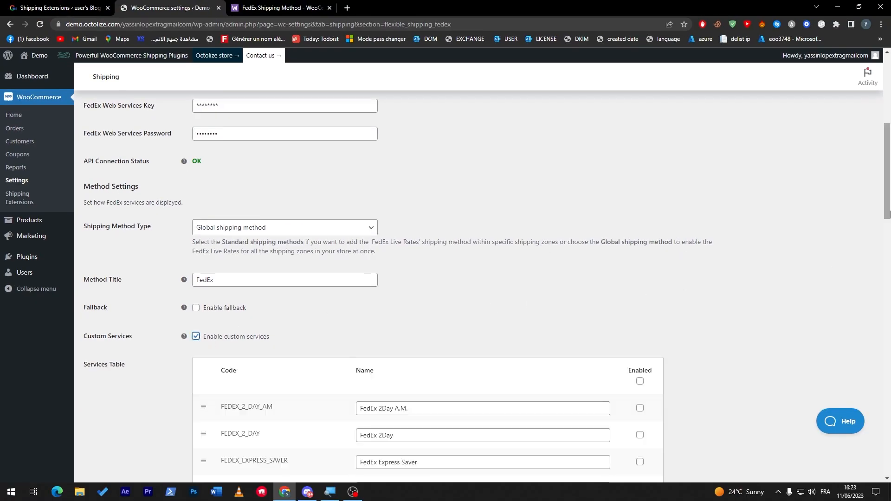
scroll(down, 3)
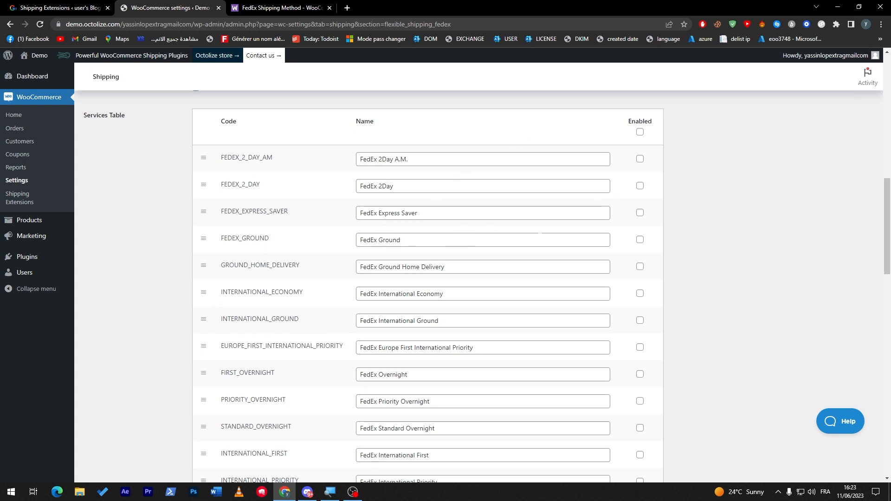
scroll(down, 3)
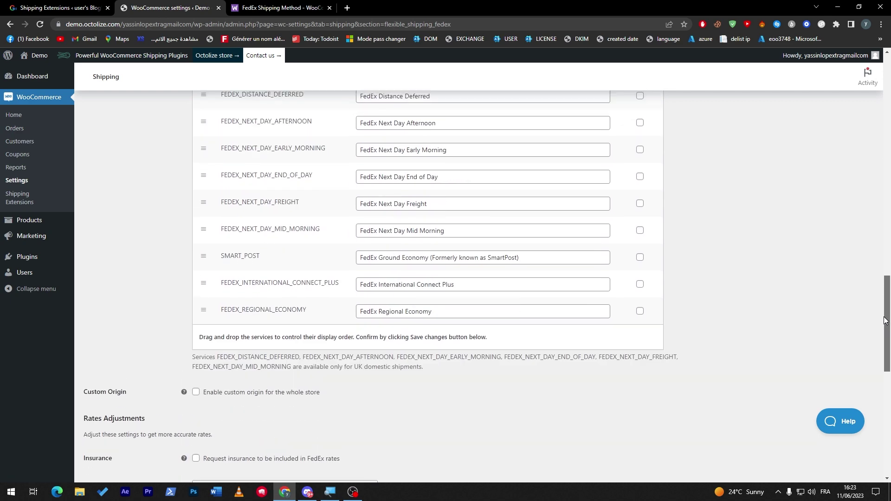
scroll(up, 3)
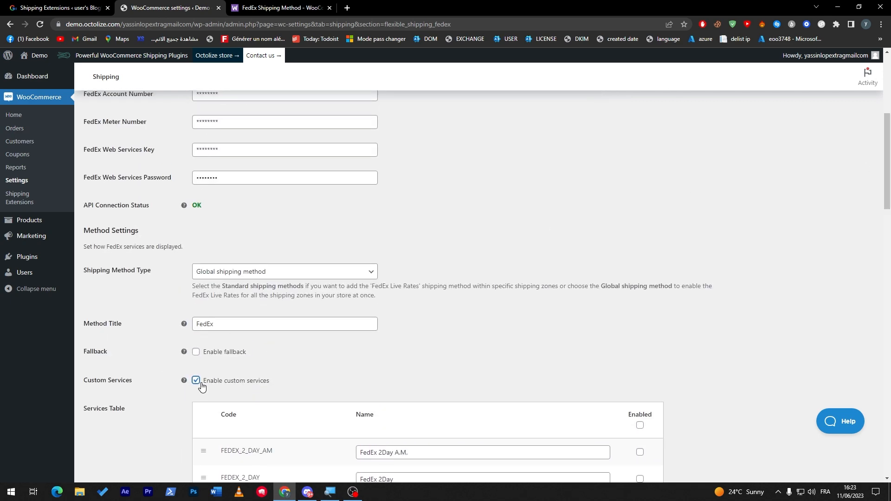
click(195, 382)
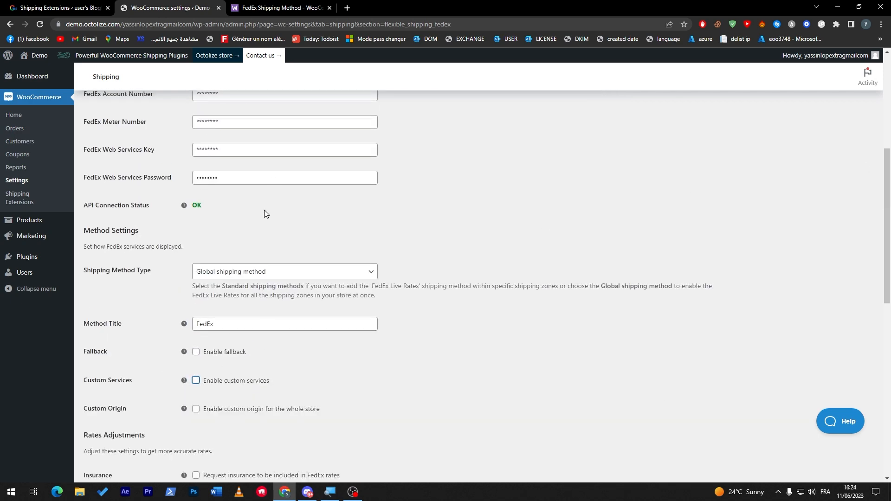
scroll(down, 3)
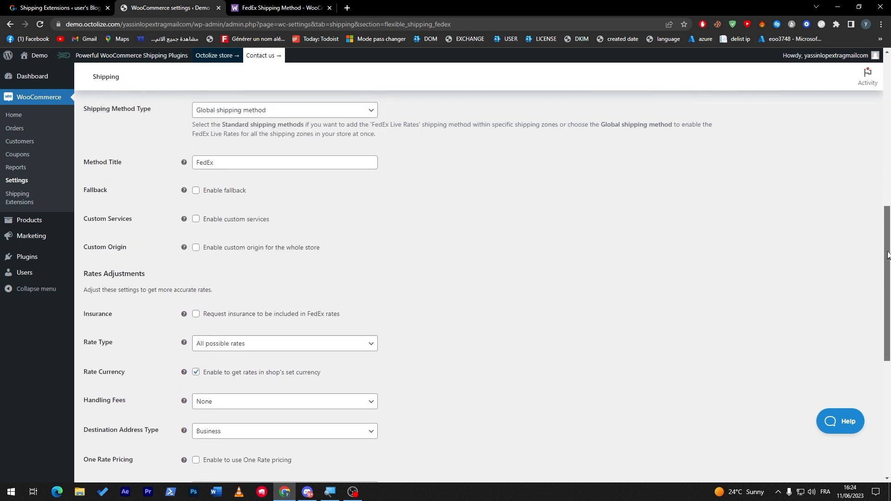
scroll(up, 3)
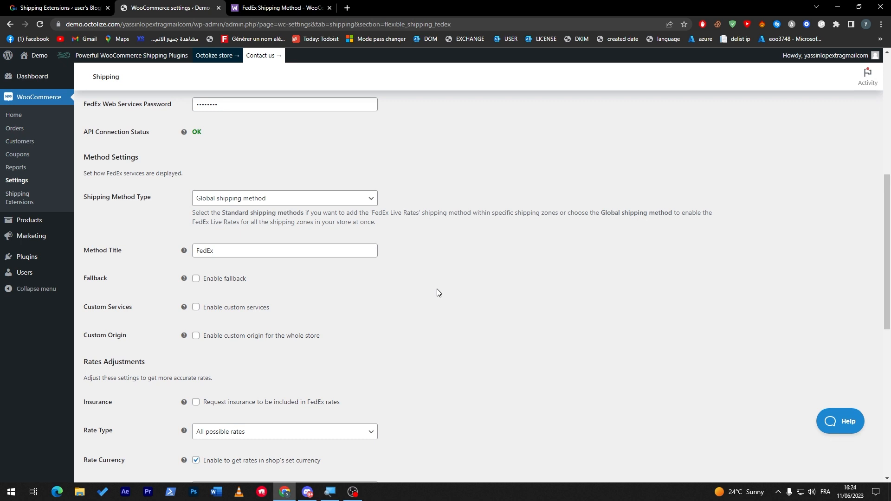
mouse_move(417, 295)
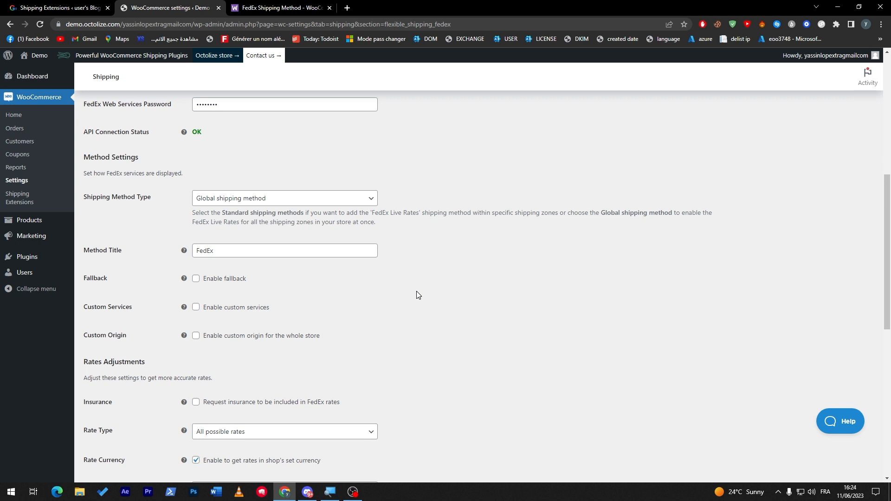
mouse_move(387, 340)
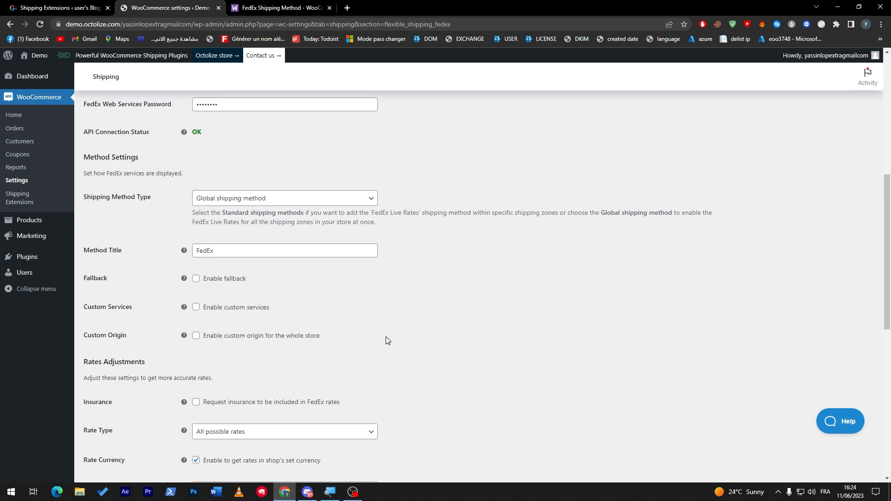
mouse_move(294, 174)
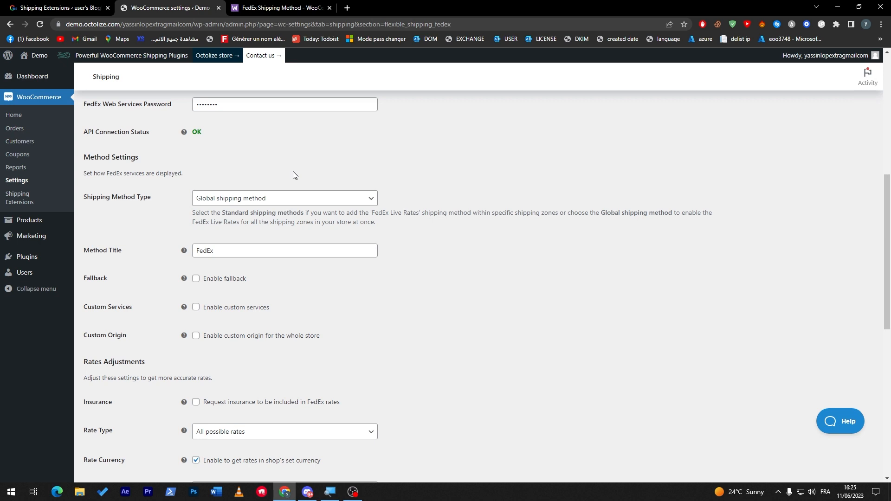
mouse_move(707, 245)
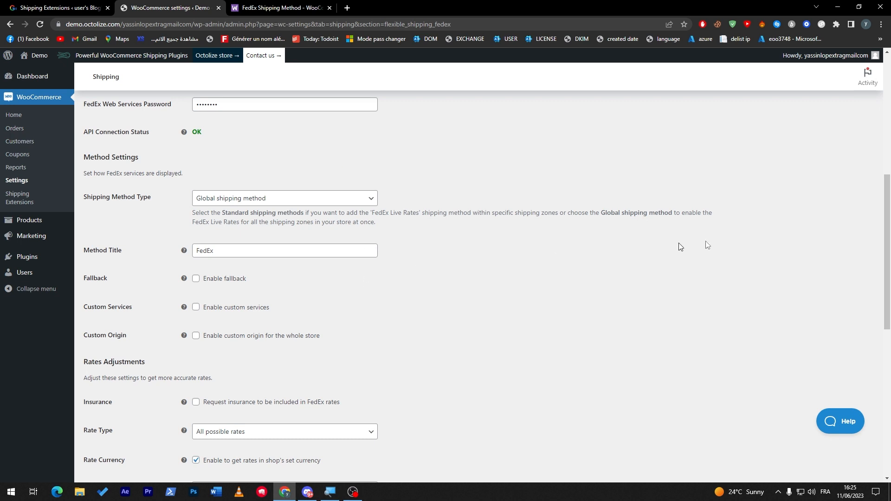
scroll(down, 3)
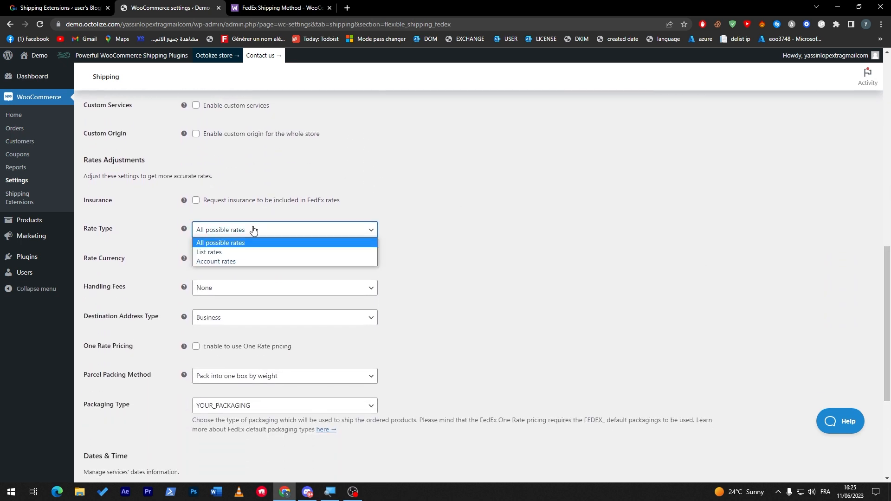
click(216, 261)
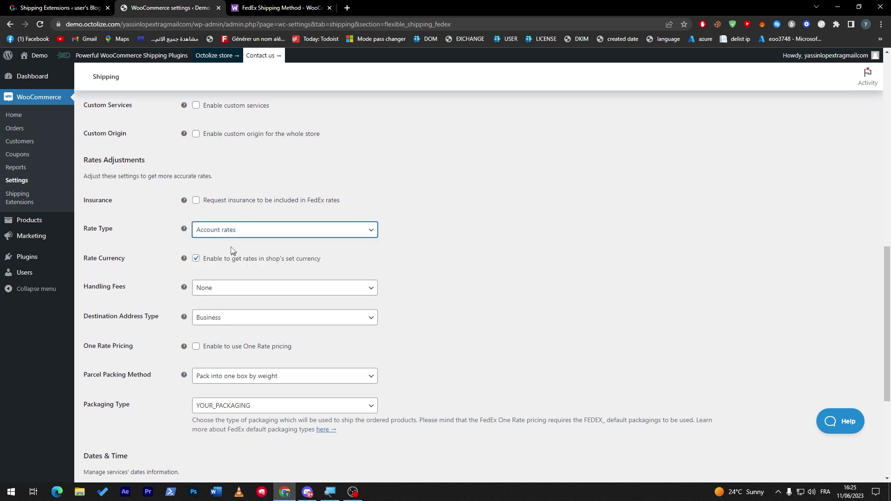
click(284, 230)
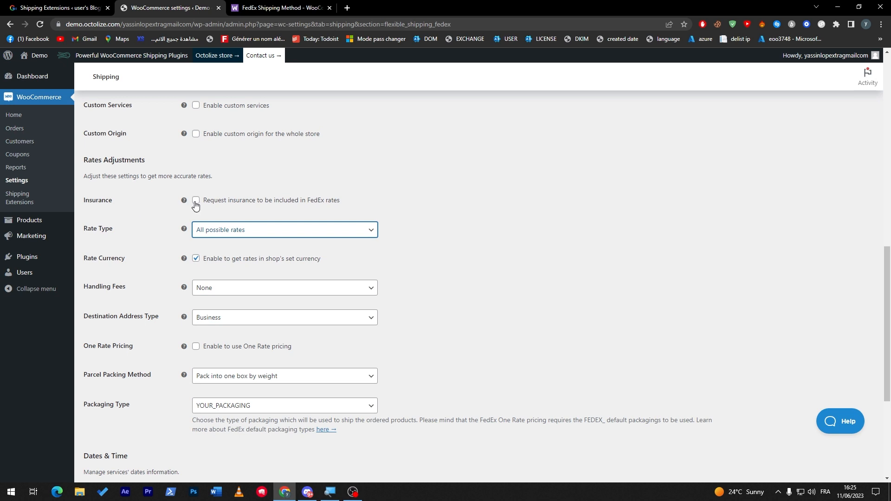
mouse_move(410, 210)
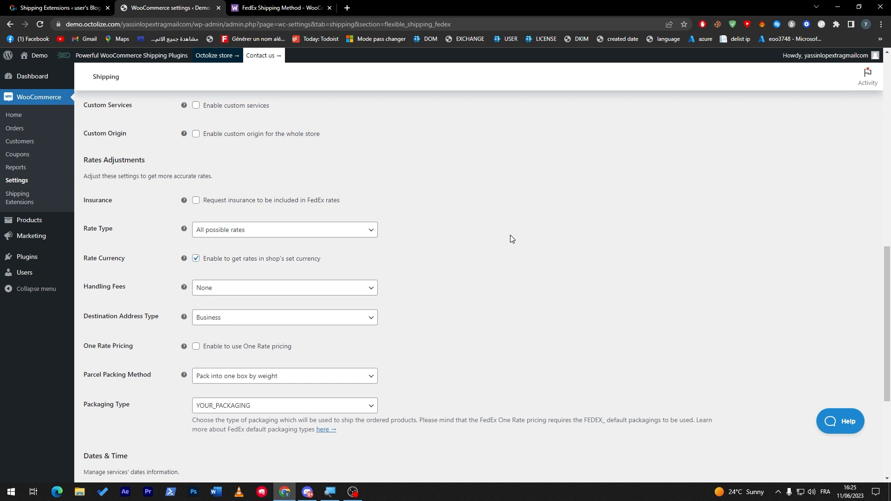
mouse_move(453, 202)
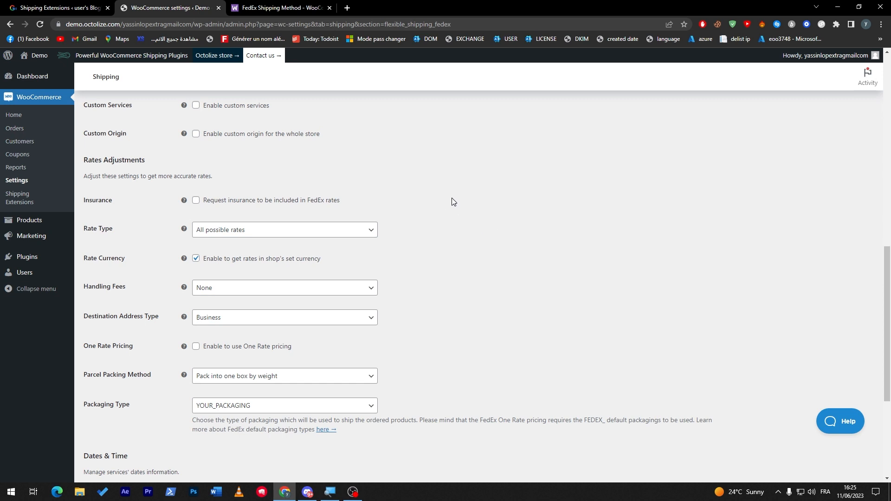
mouse_move(129, 336)
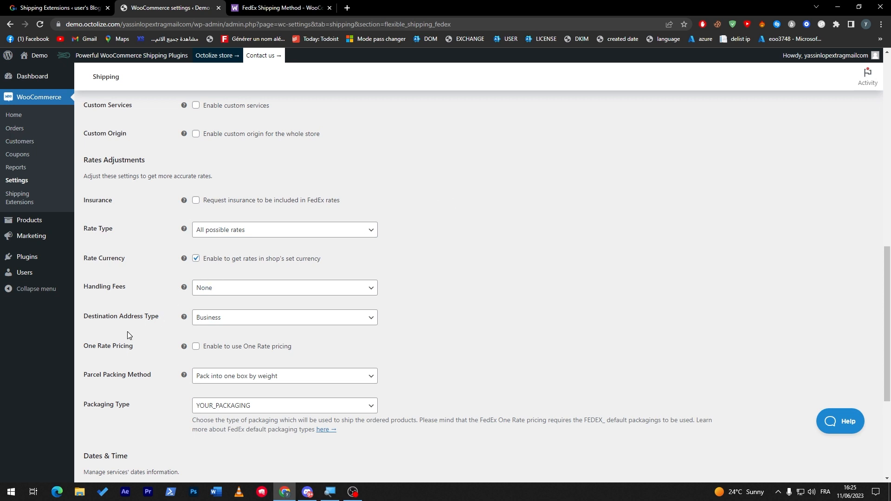
click(284, 317)
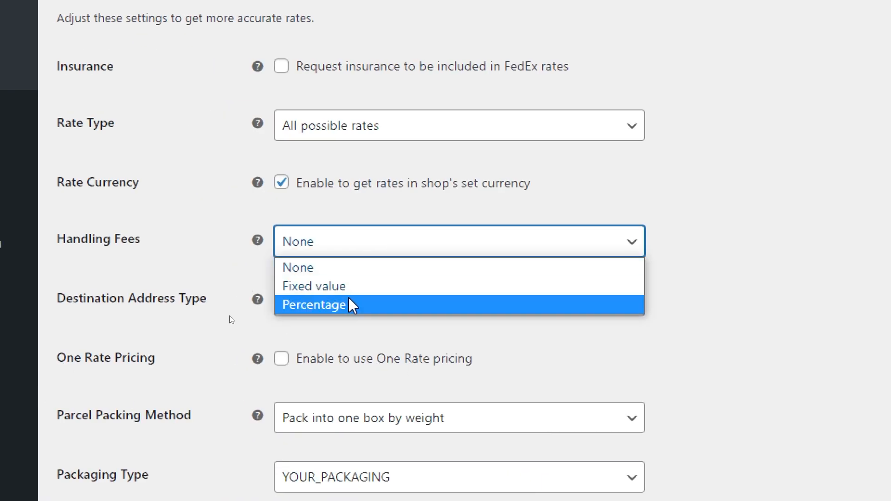
click(314, 286)
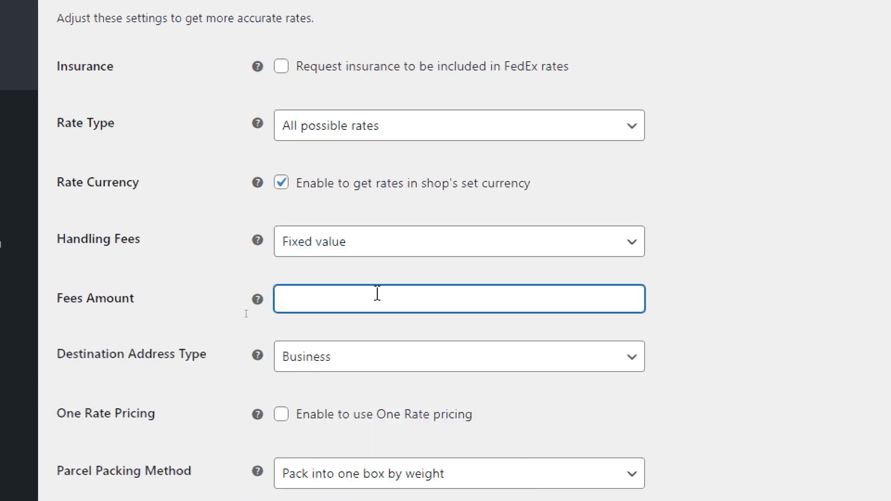
click(457, 241)
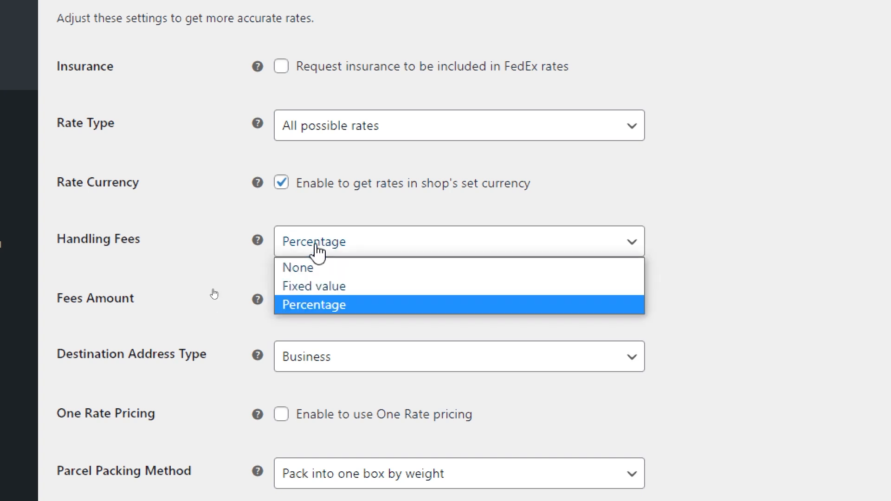
mouse_move(298, 268)
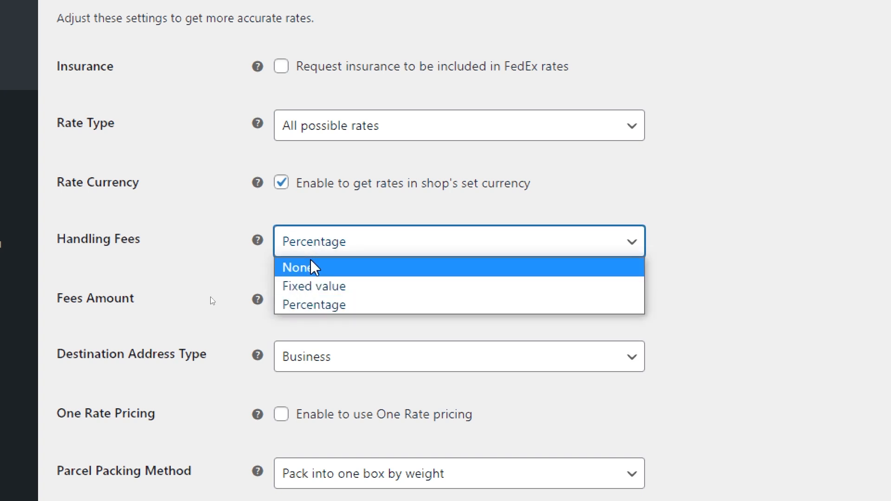
click(298, 267)
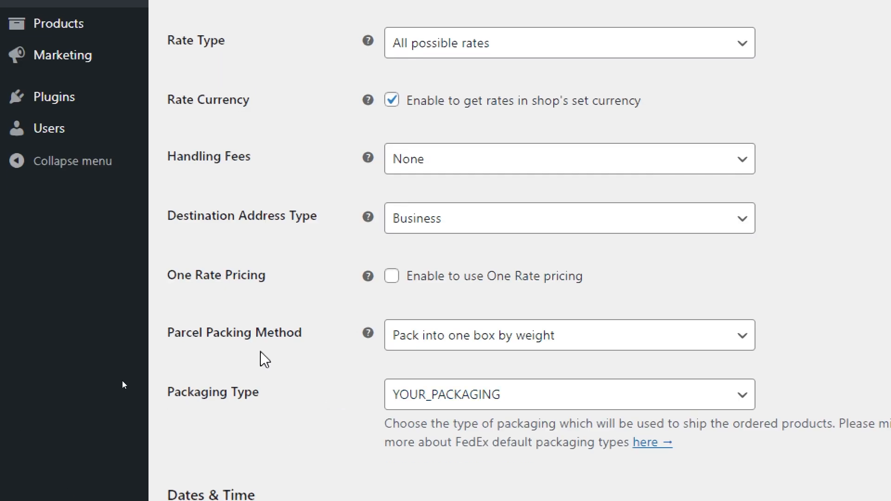
mouse_move(463, 345)
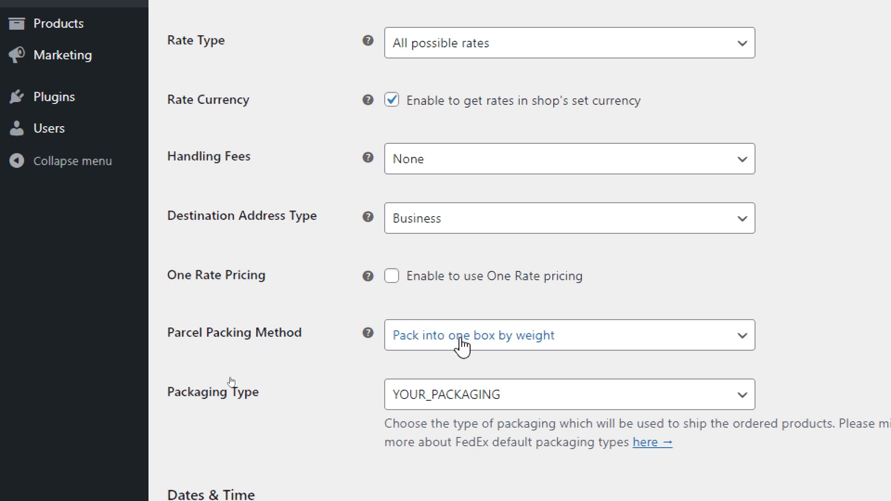
click(568, 335)
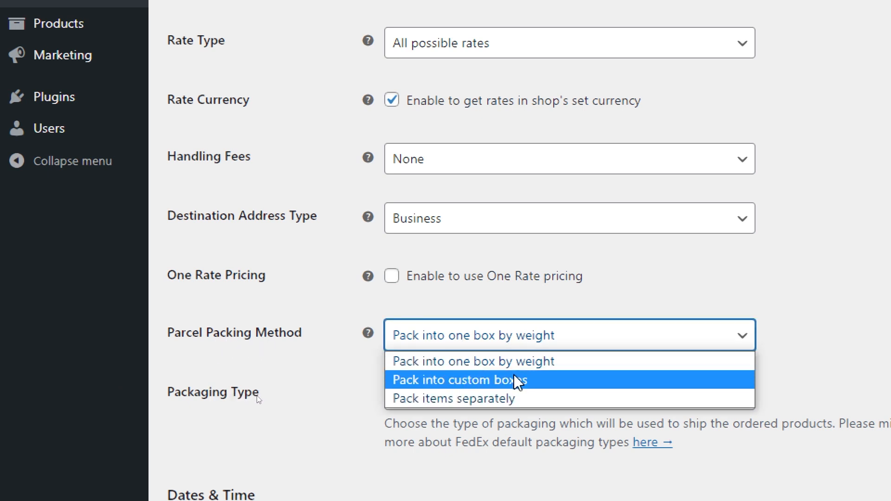
mouse_move(455, 398)
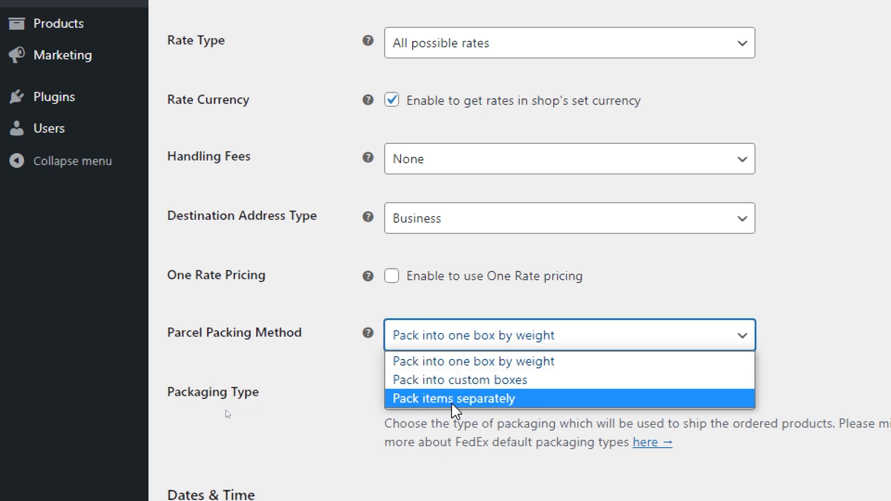
mouse_move(437, 327)
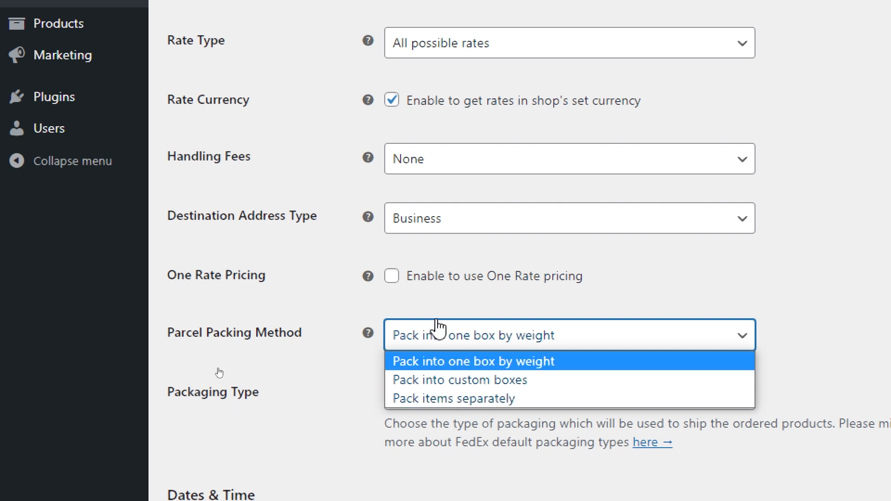
click(472, 361)
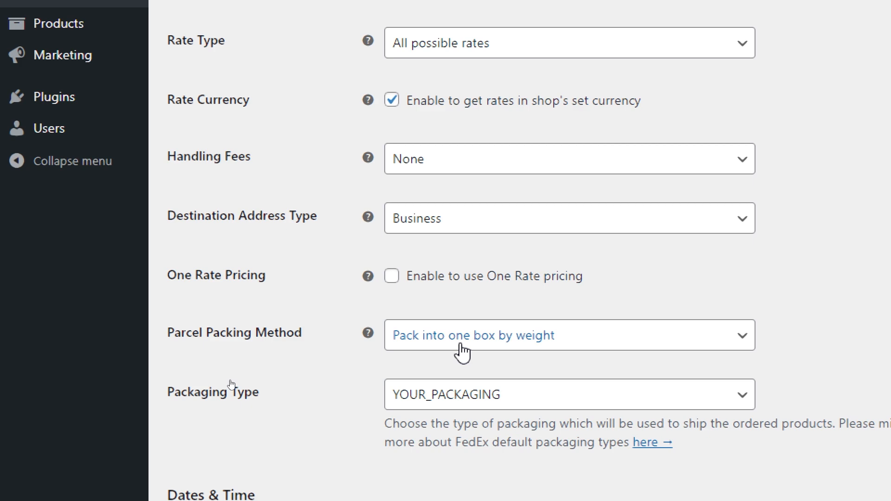
Step: Open the Measurement Units dropdown showing LBS/IN and KG/CM
scroll(up, 3)
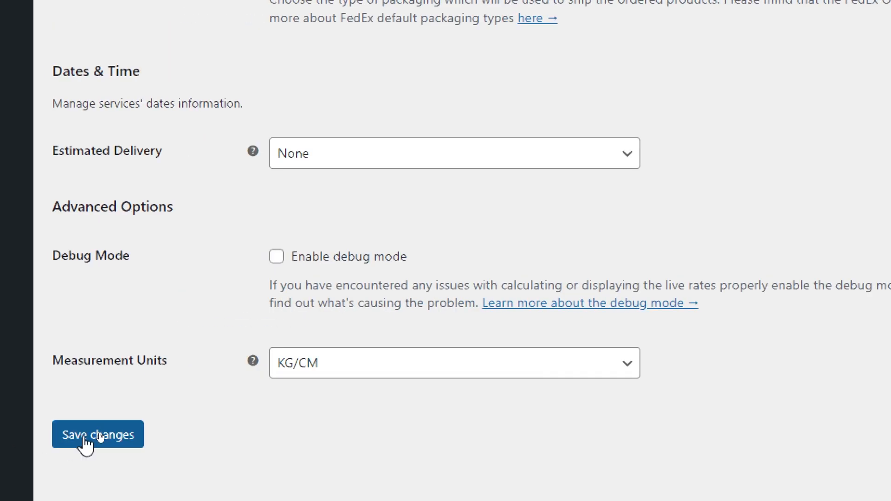
click(454, 363)
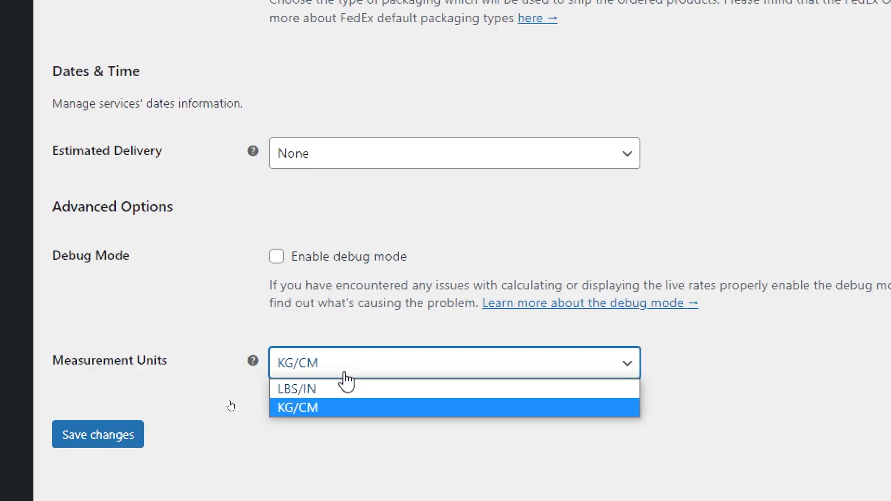